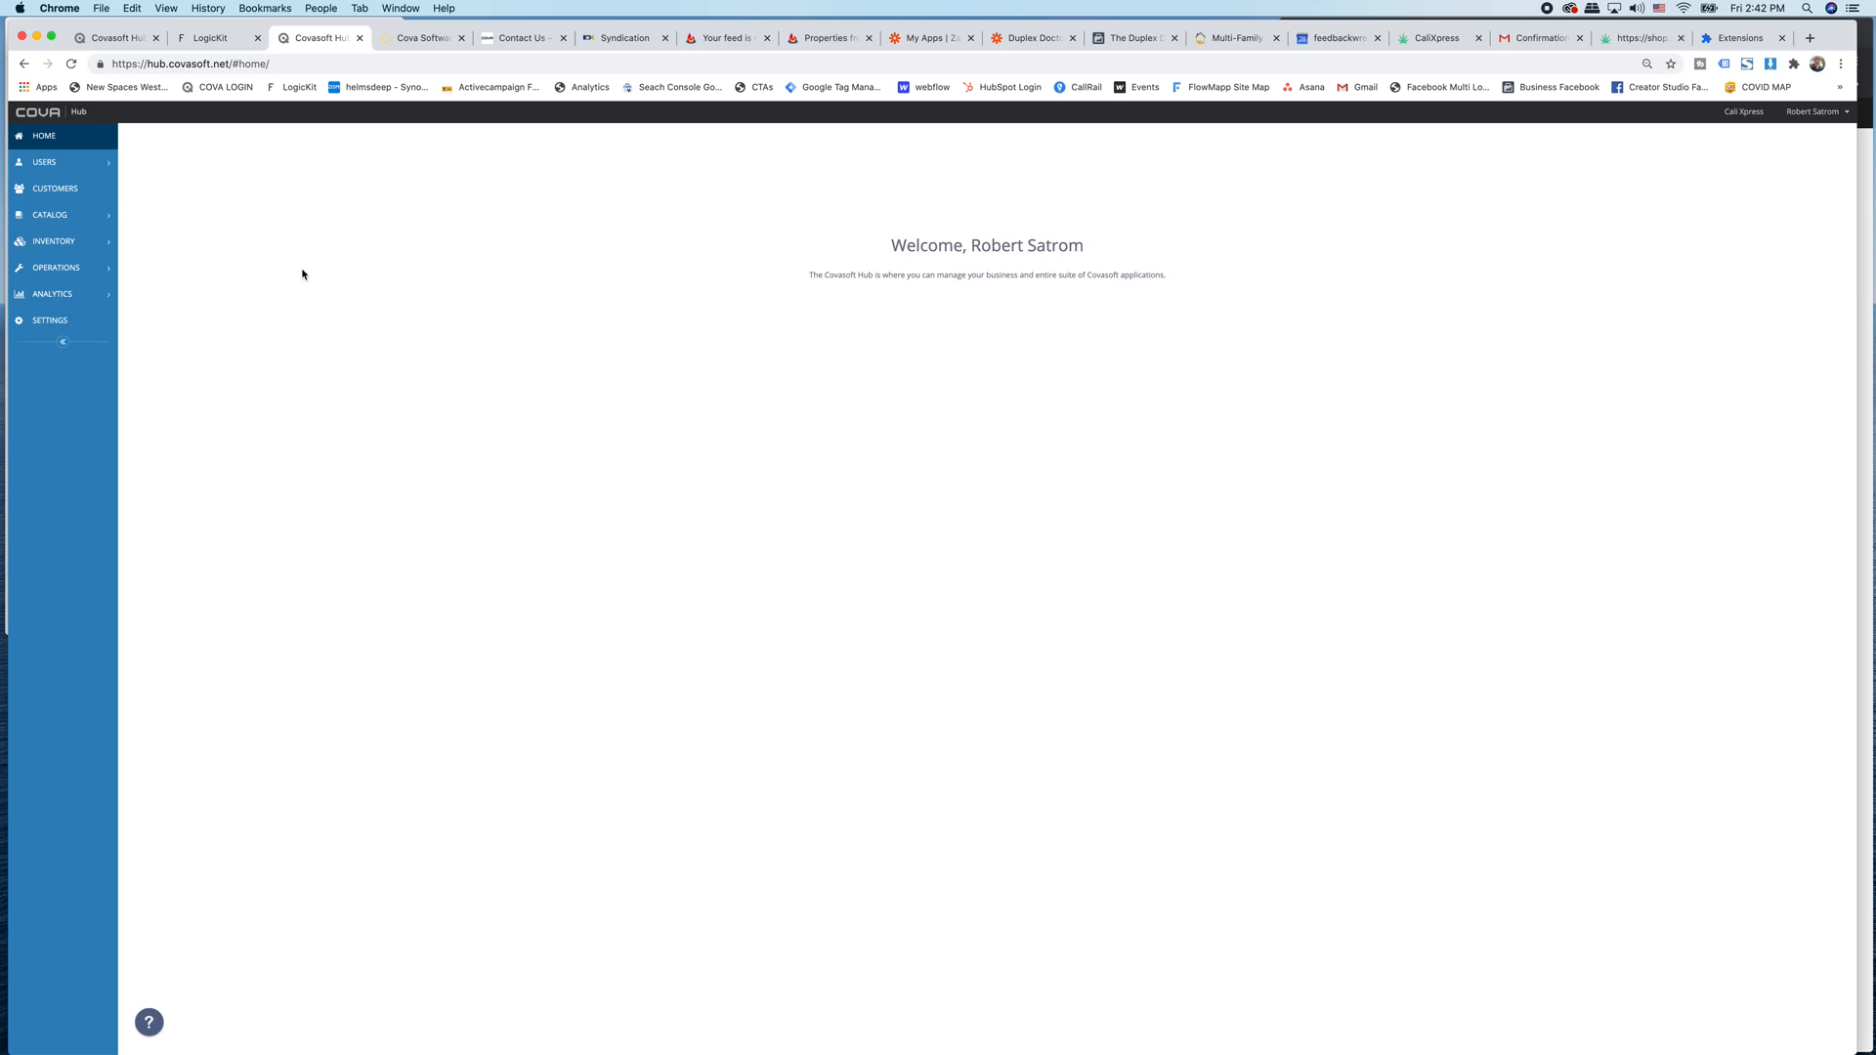
mouse_move(287, 201)
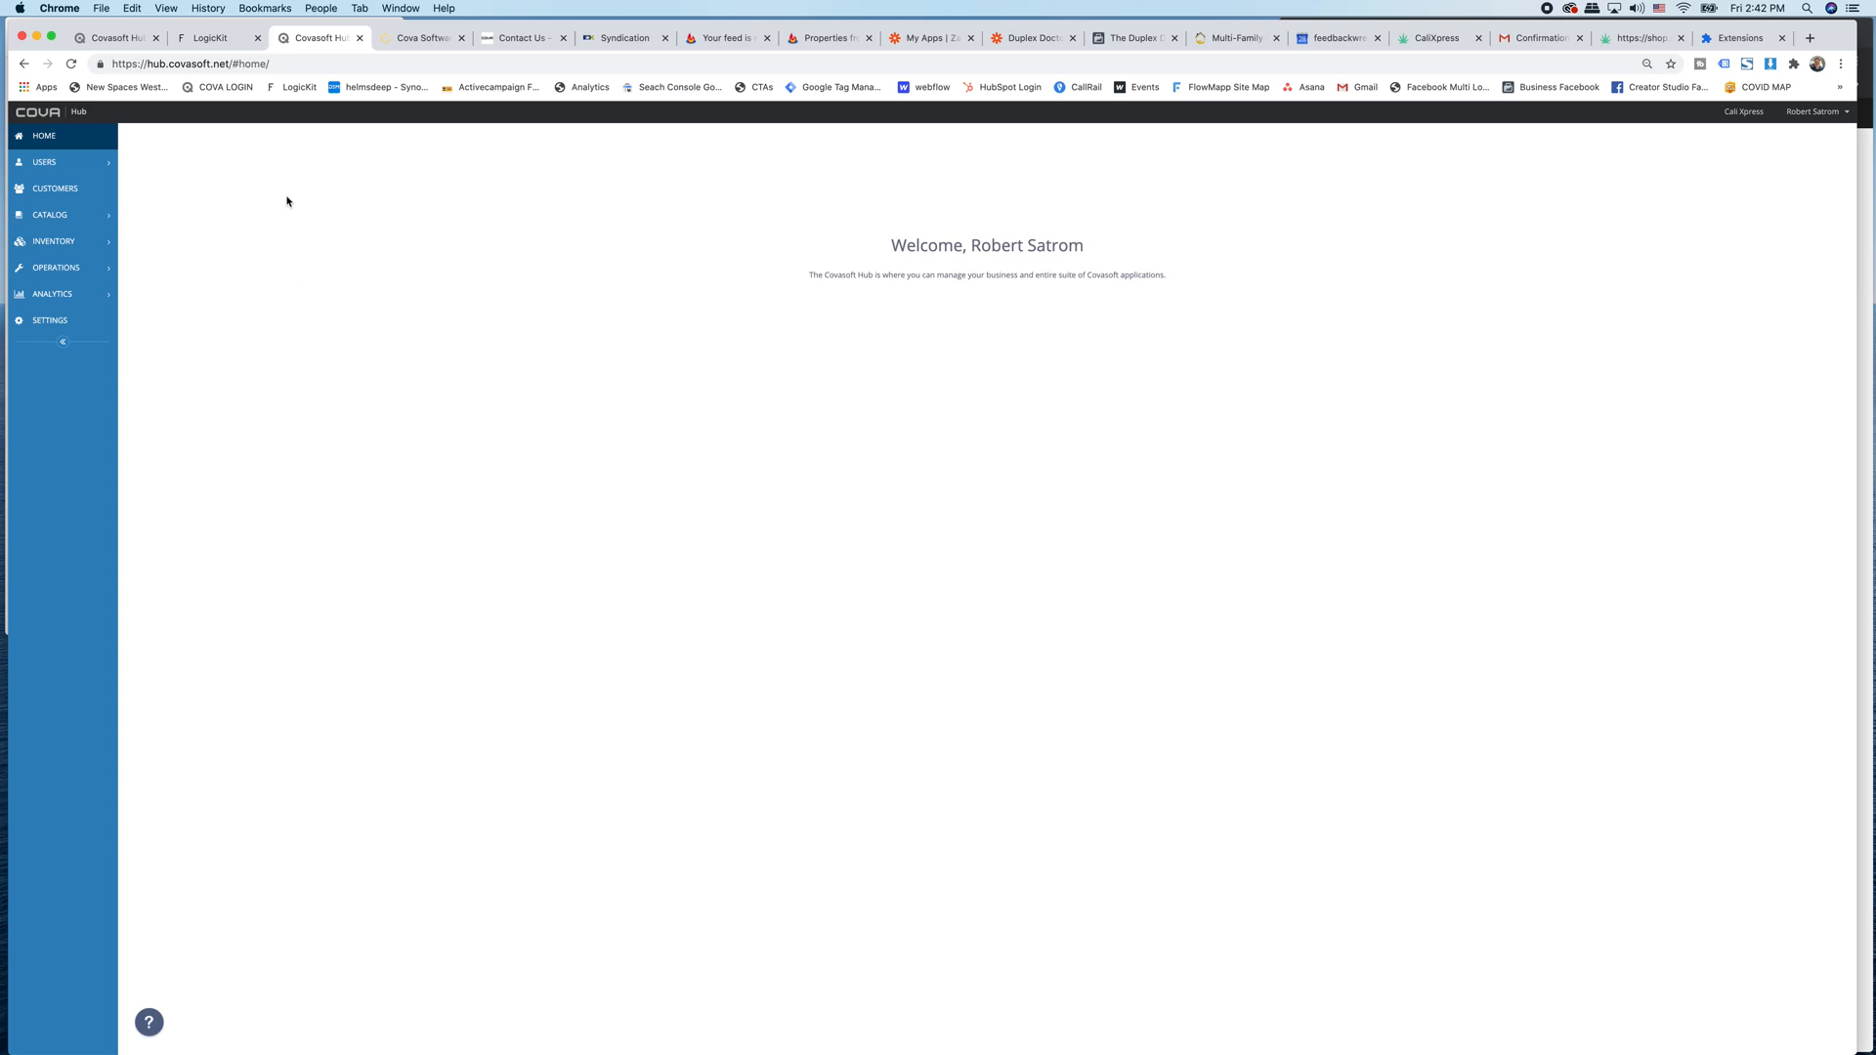
mouse_move(268, 185)
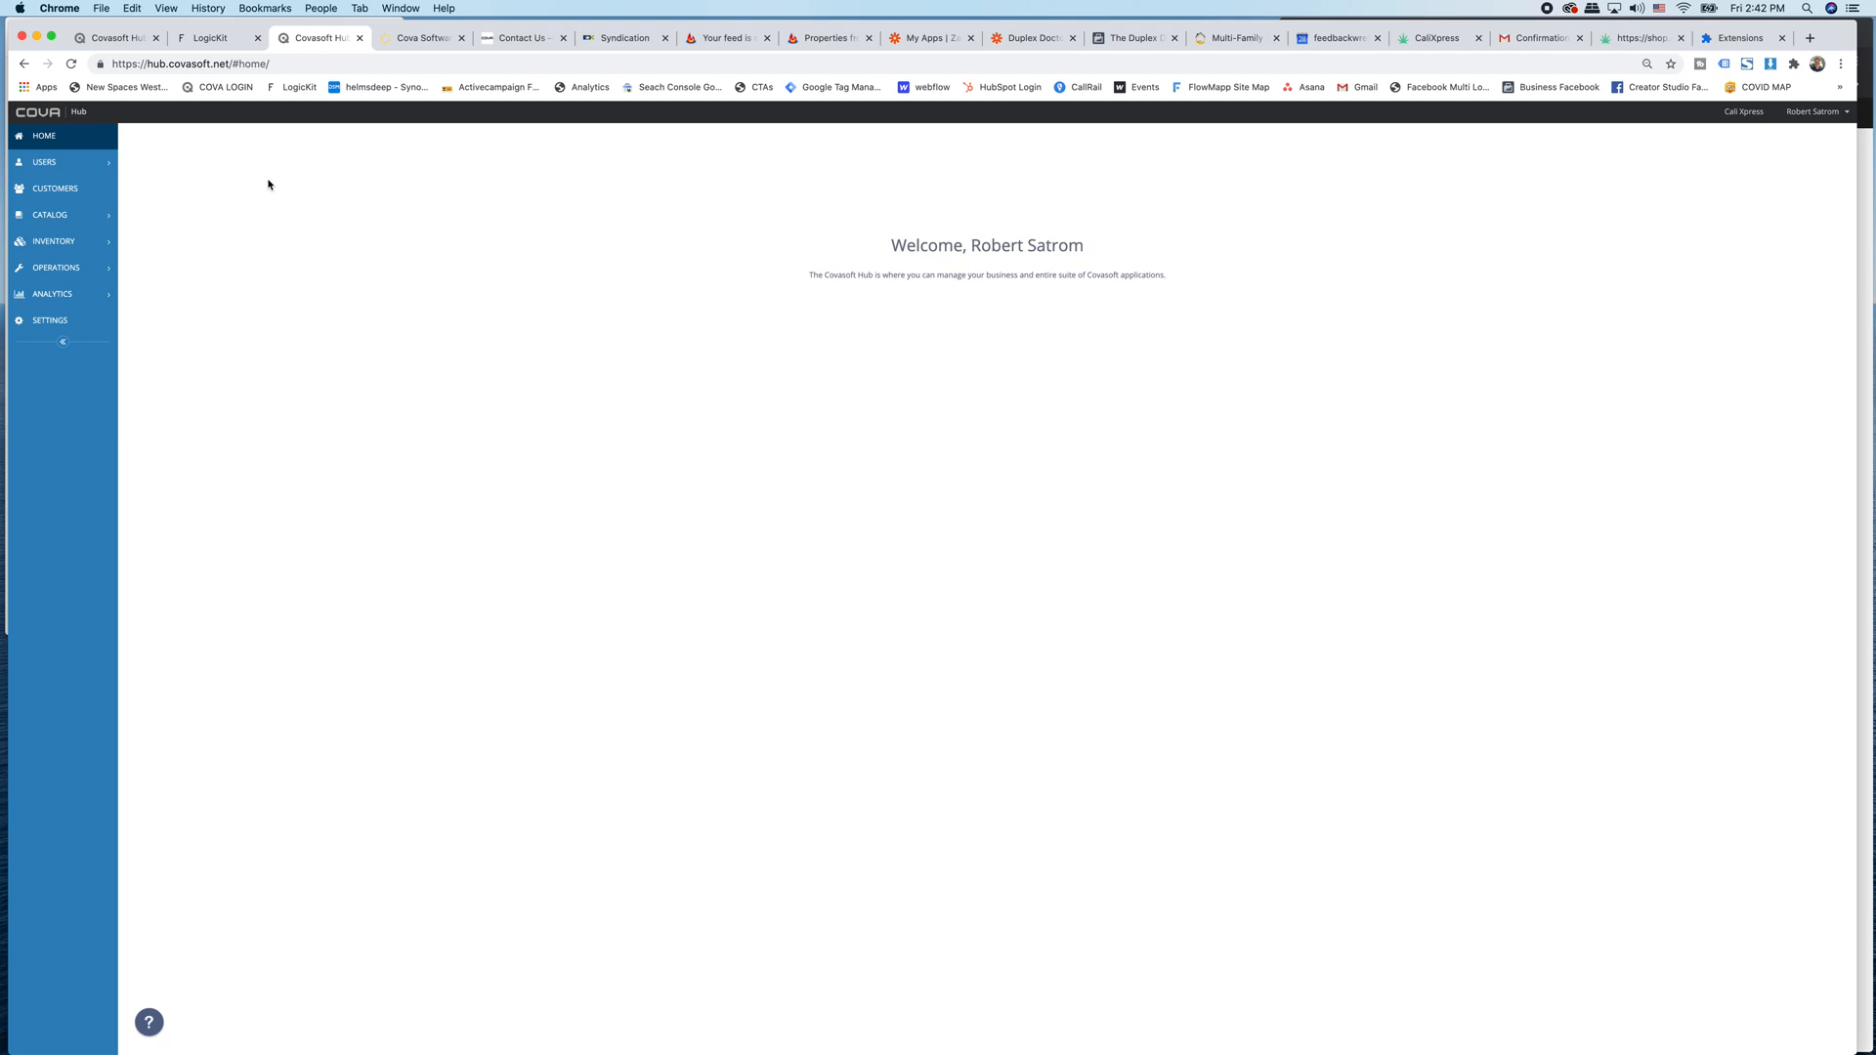
mouse_move(180, 140)
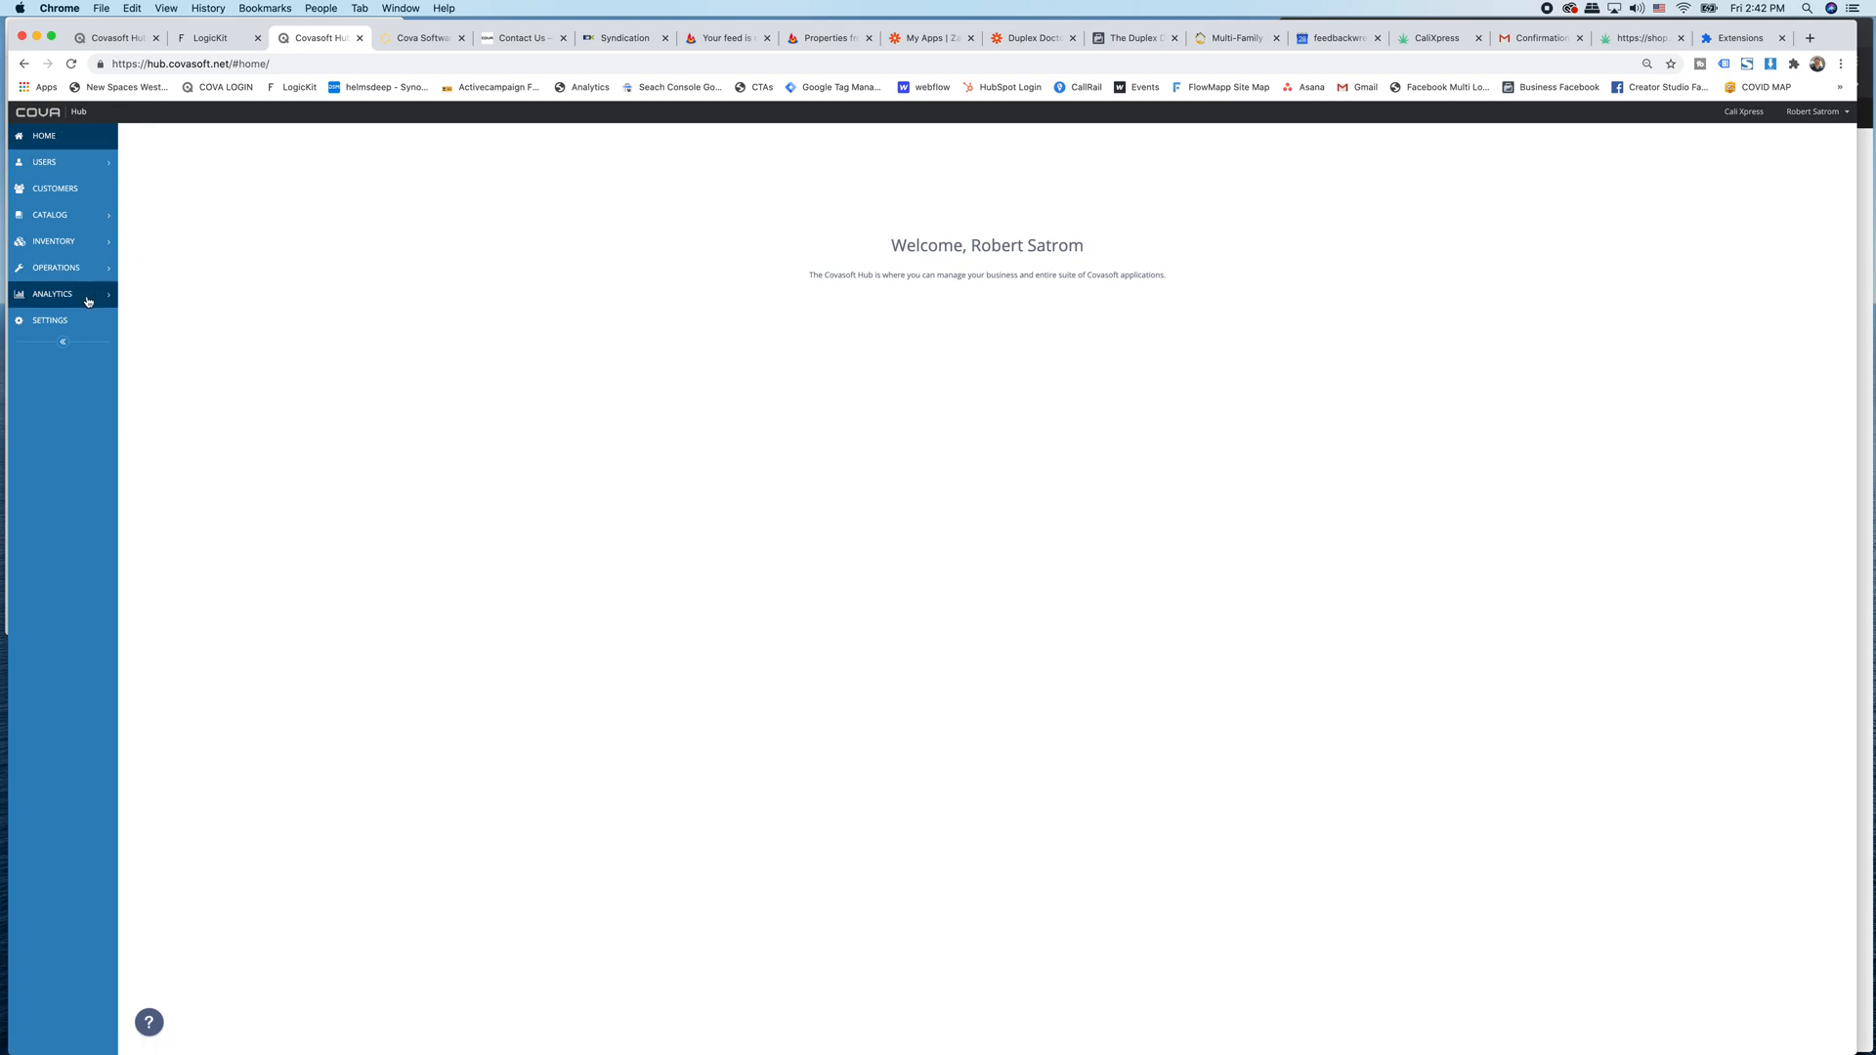
Expand the Analytics section in the sidebar and go to the Reports page.
click(52, 295)
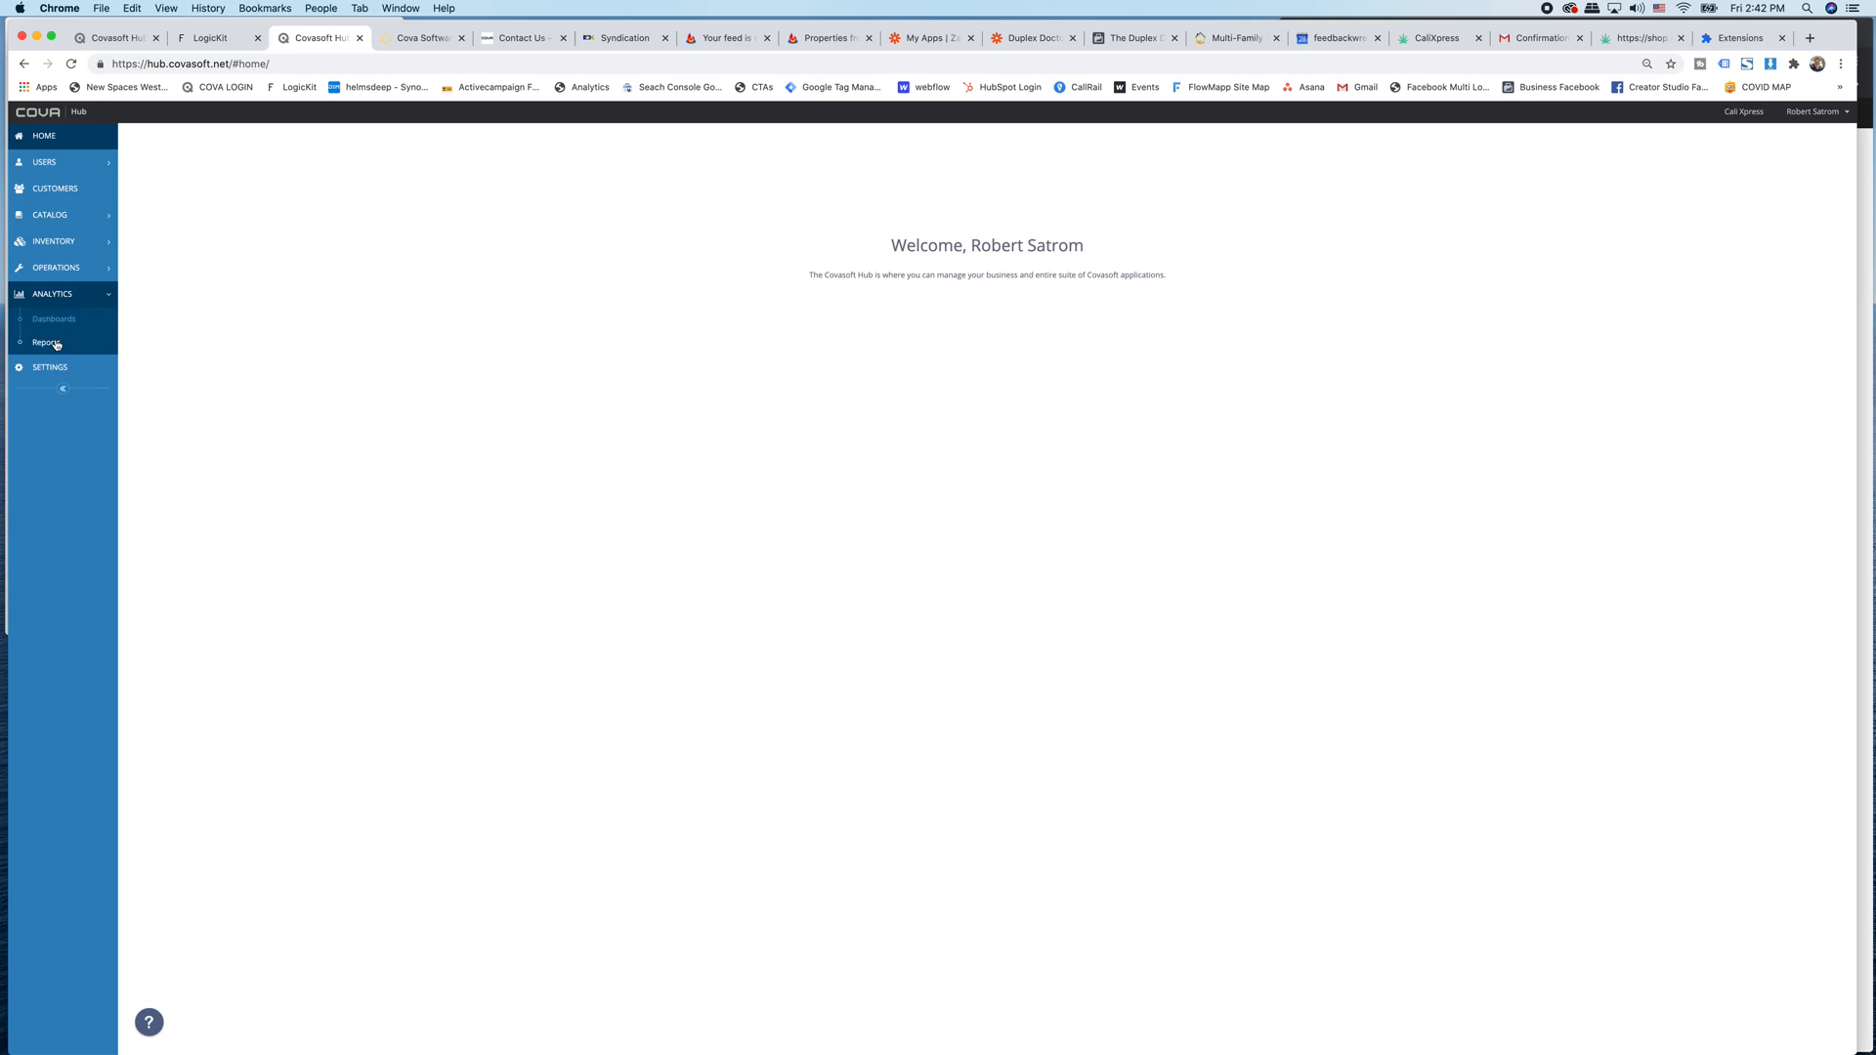
click(47, 343)
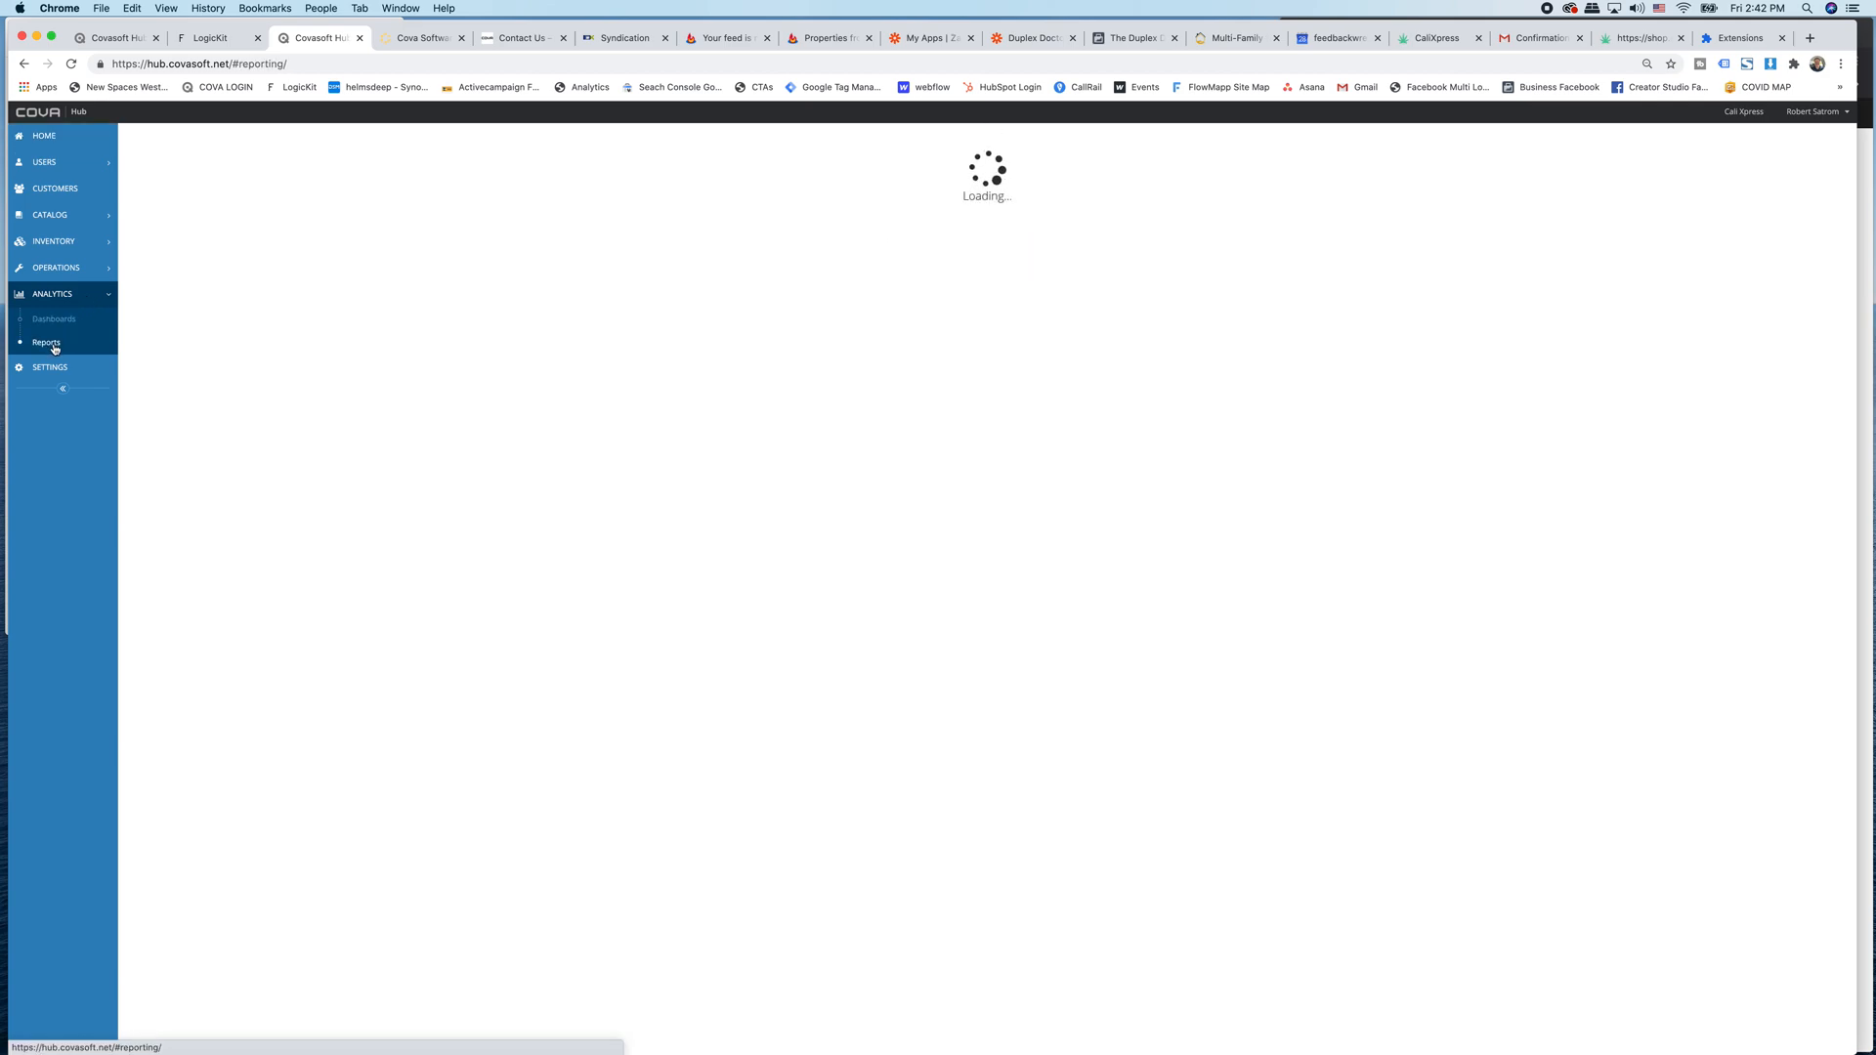
click(47, 343)
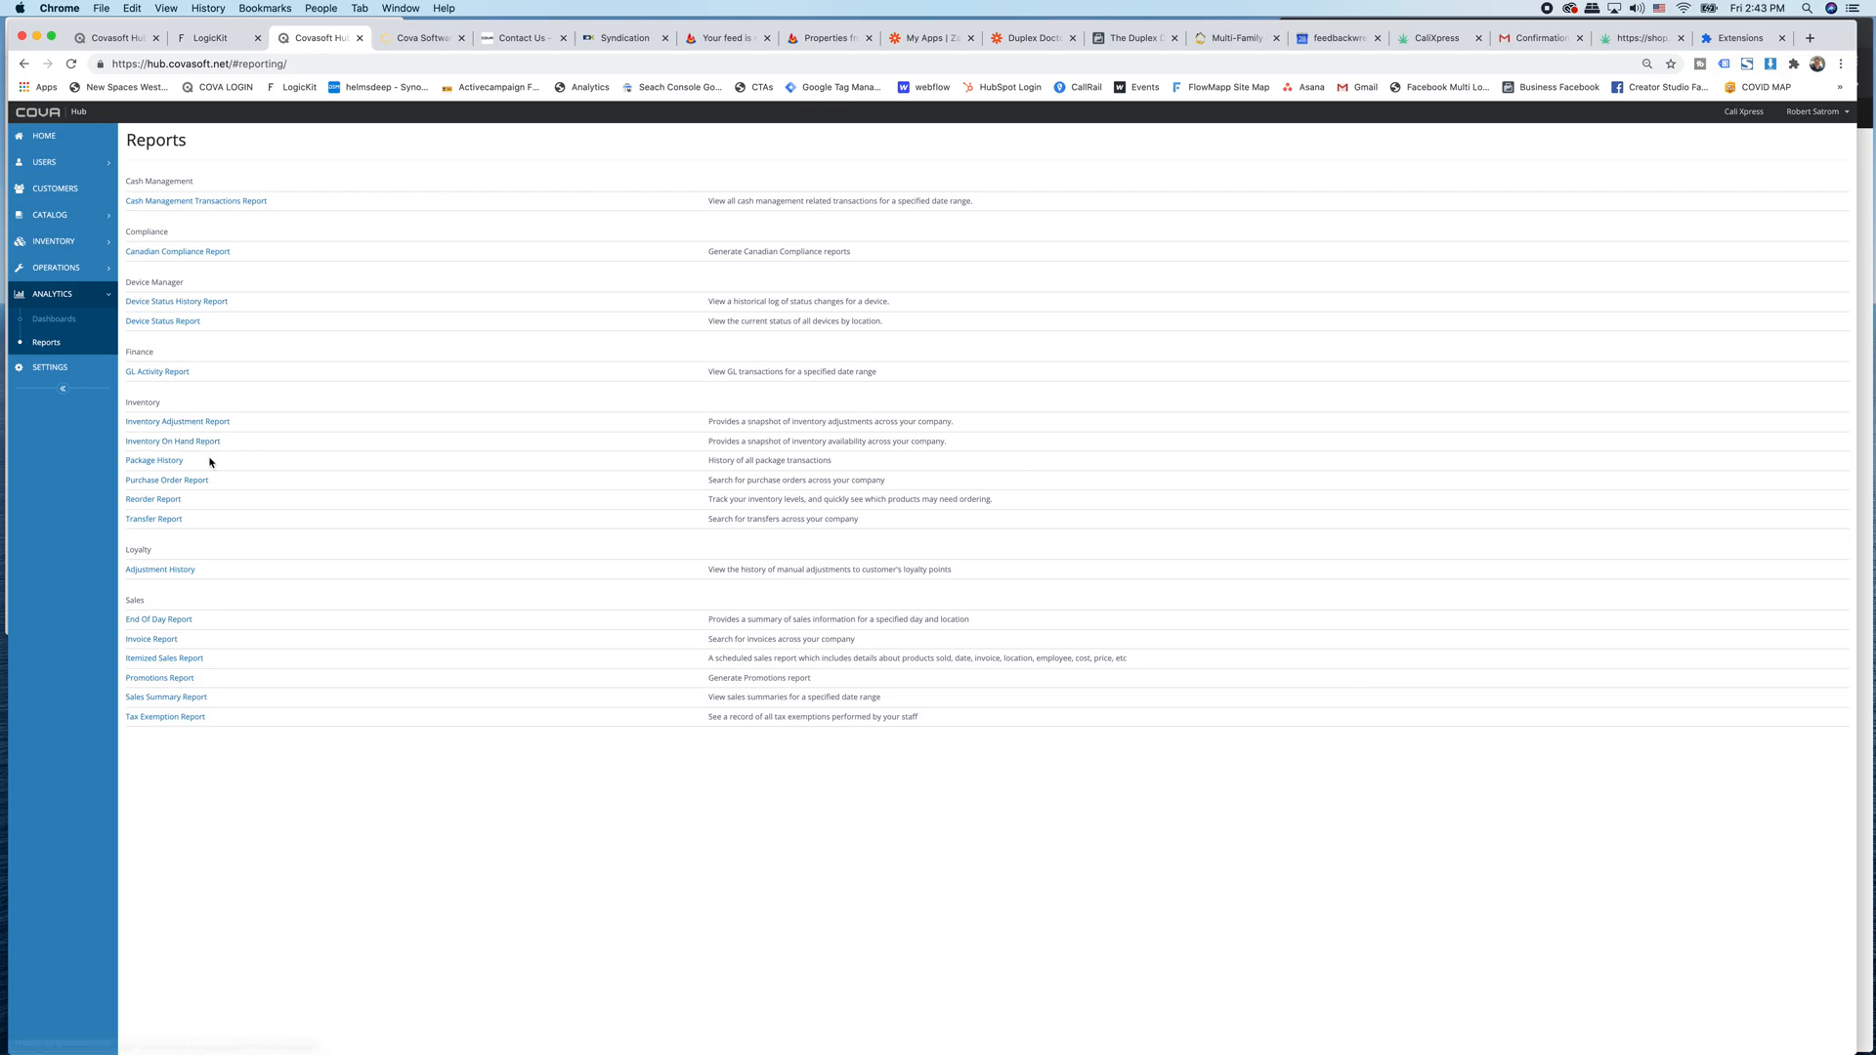
mouse_move(172, 441)
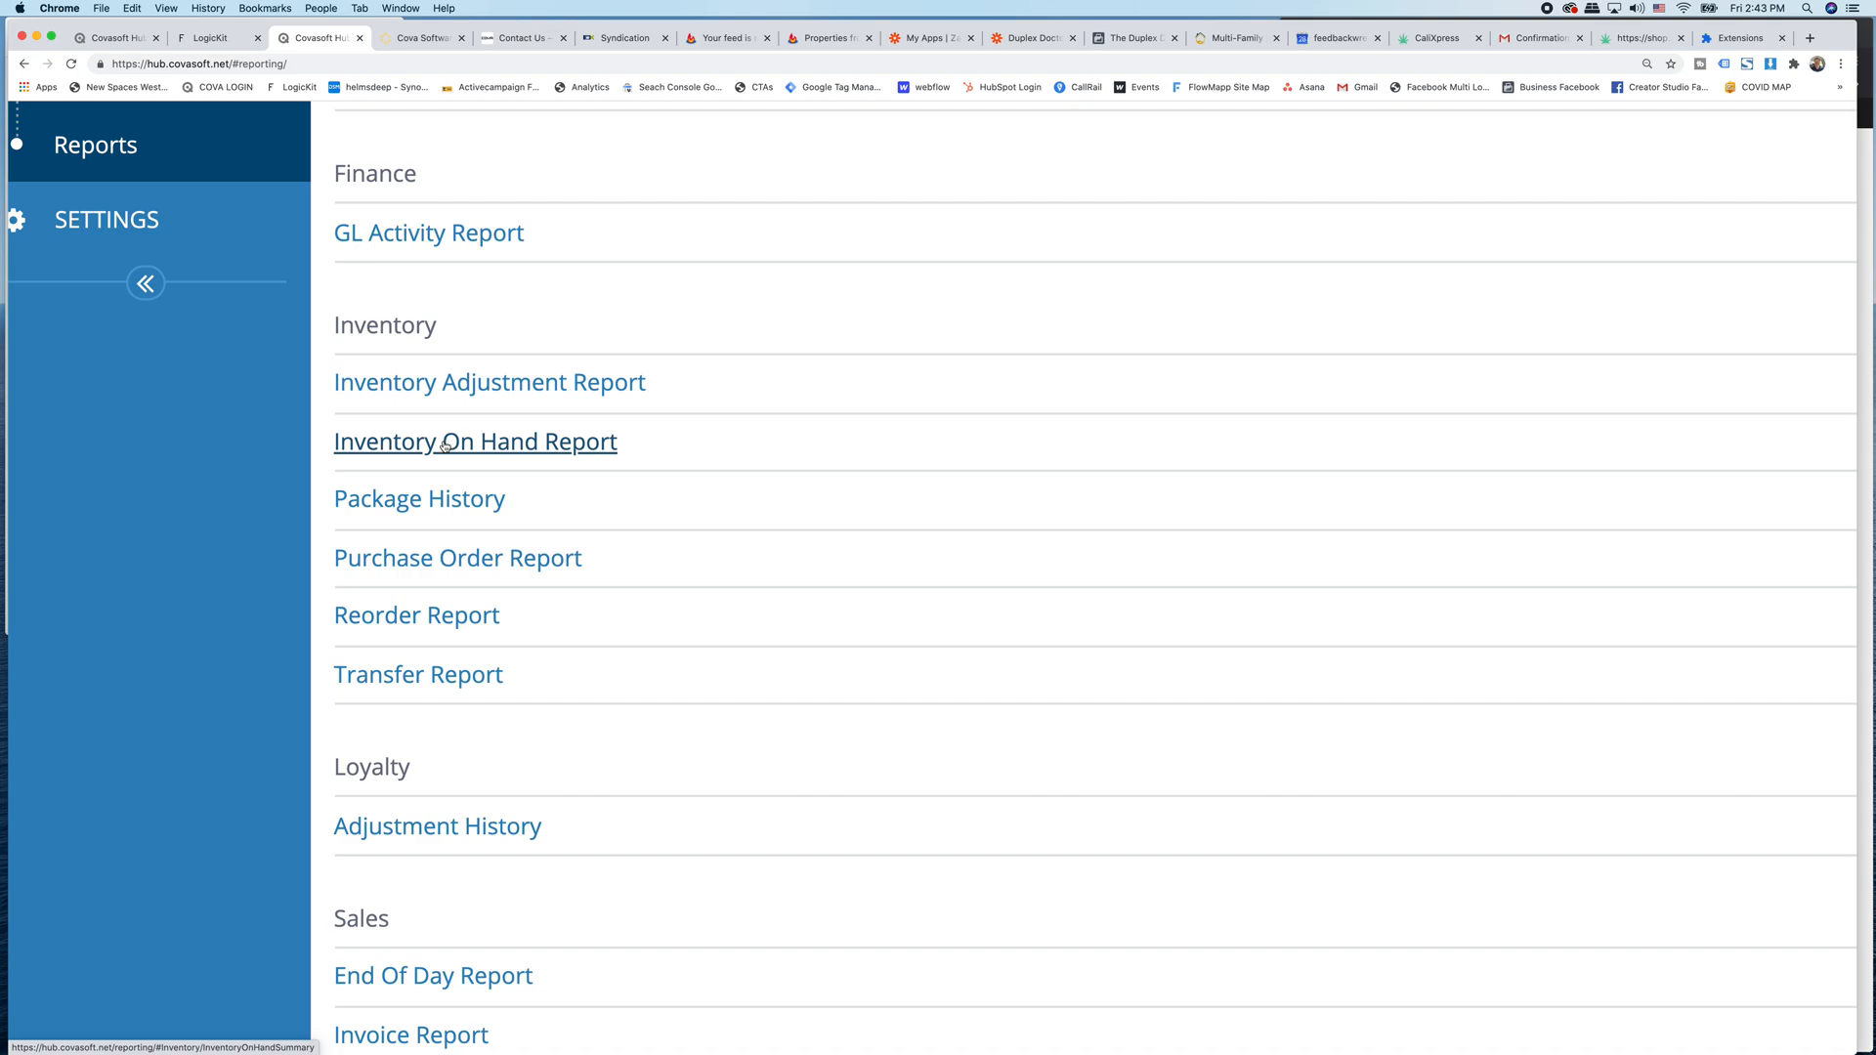
Open the Inventory On Hand Report and pick a location in Company Level.
click(474, 441)
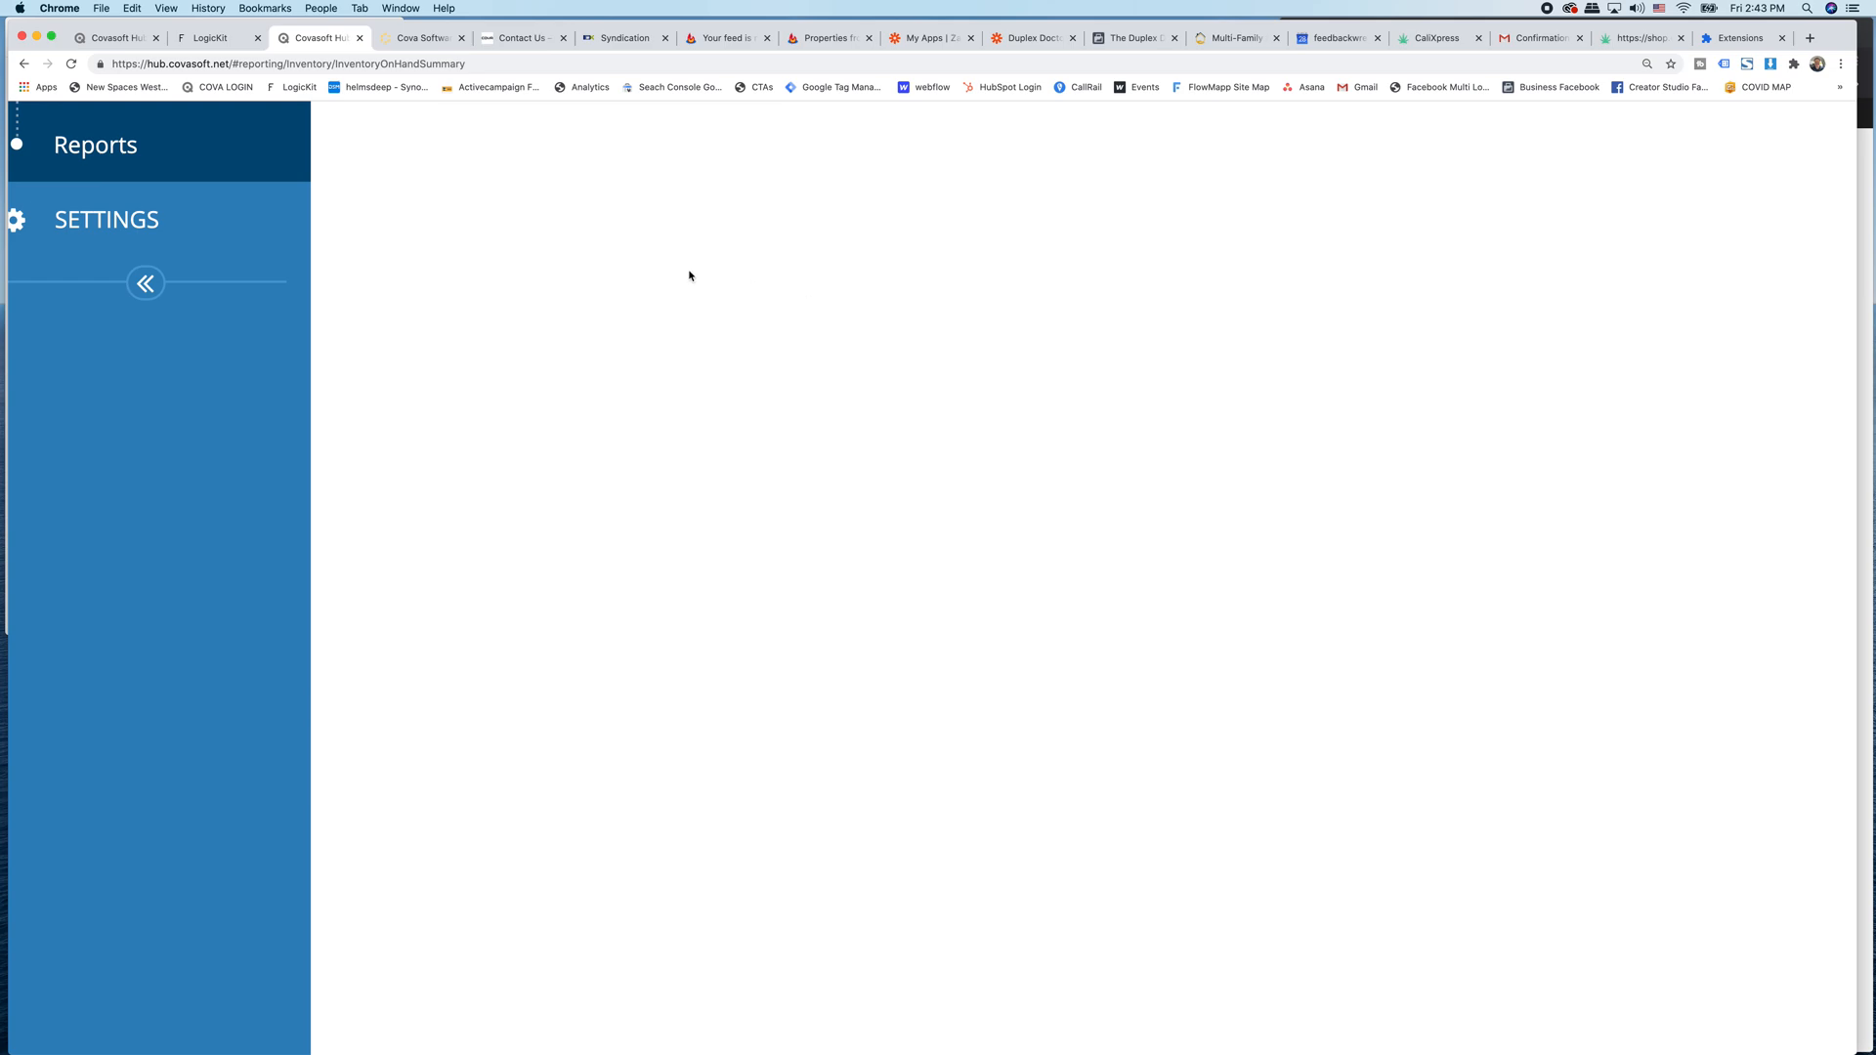
click(144, 284)
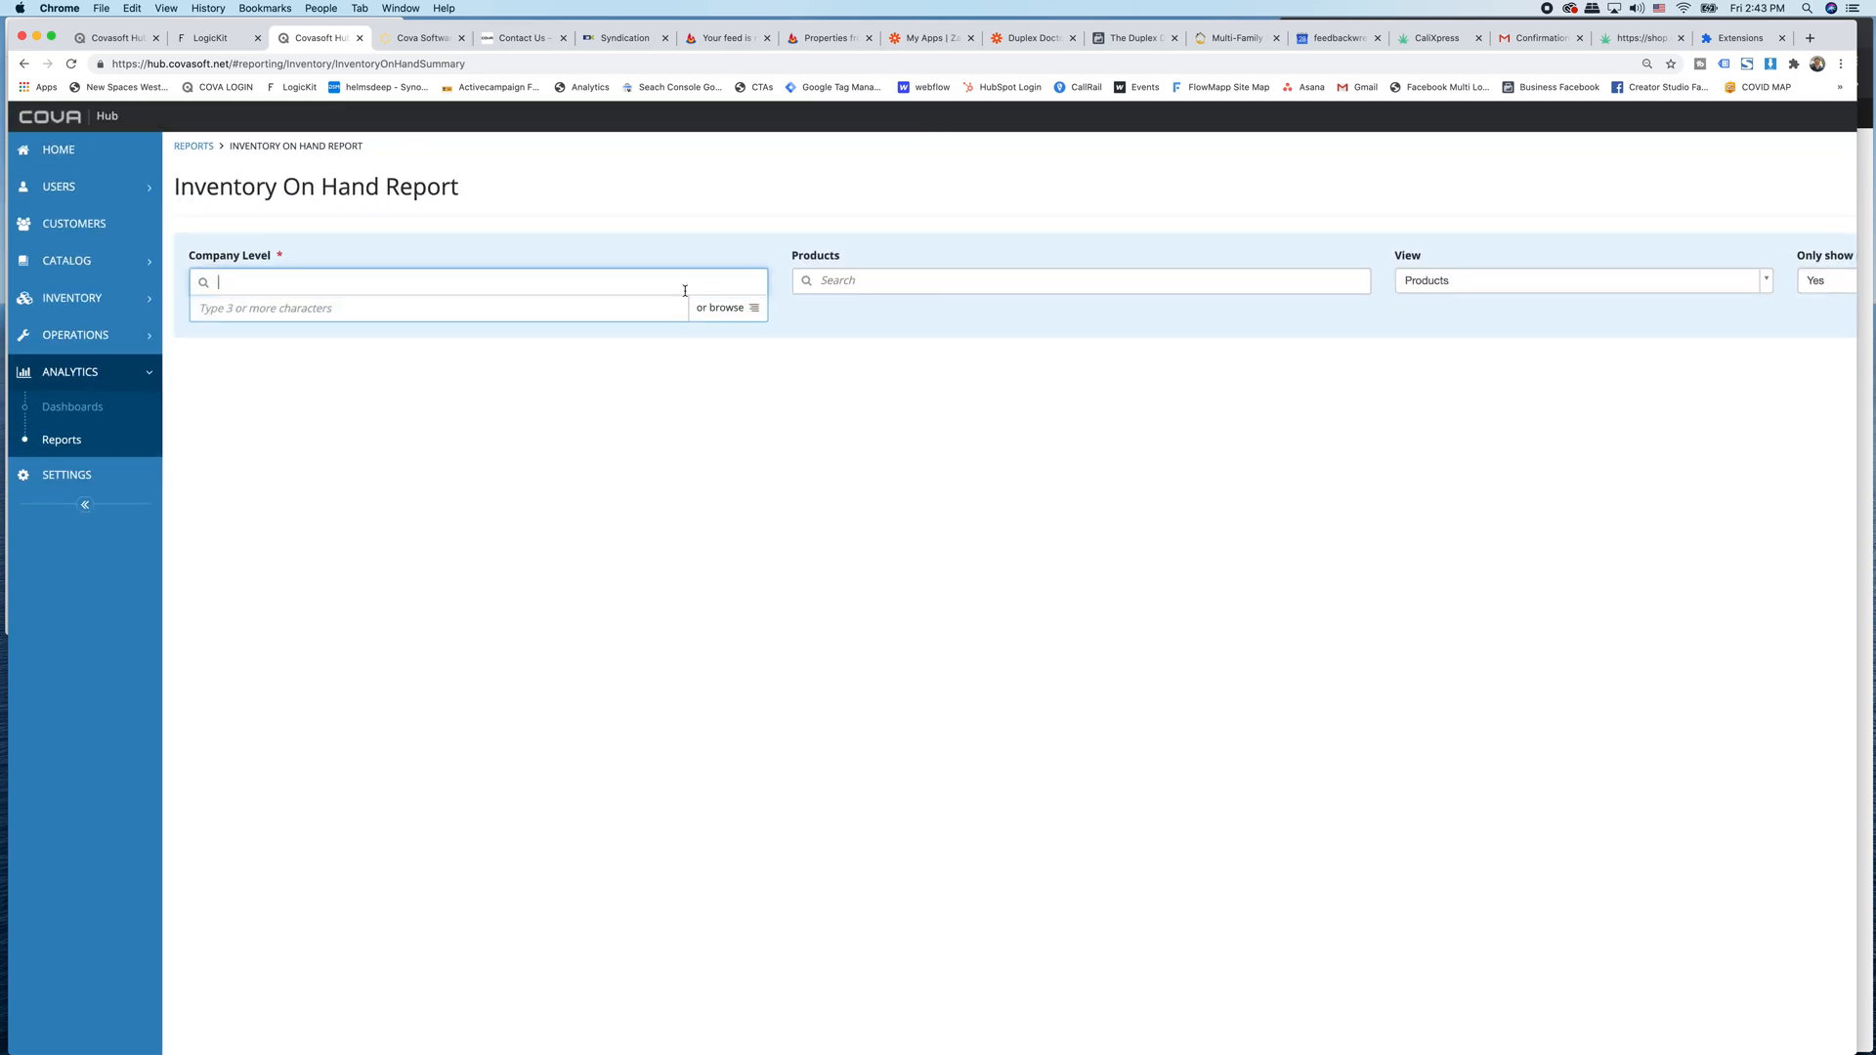
click(722, 308)
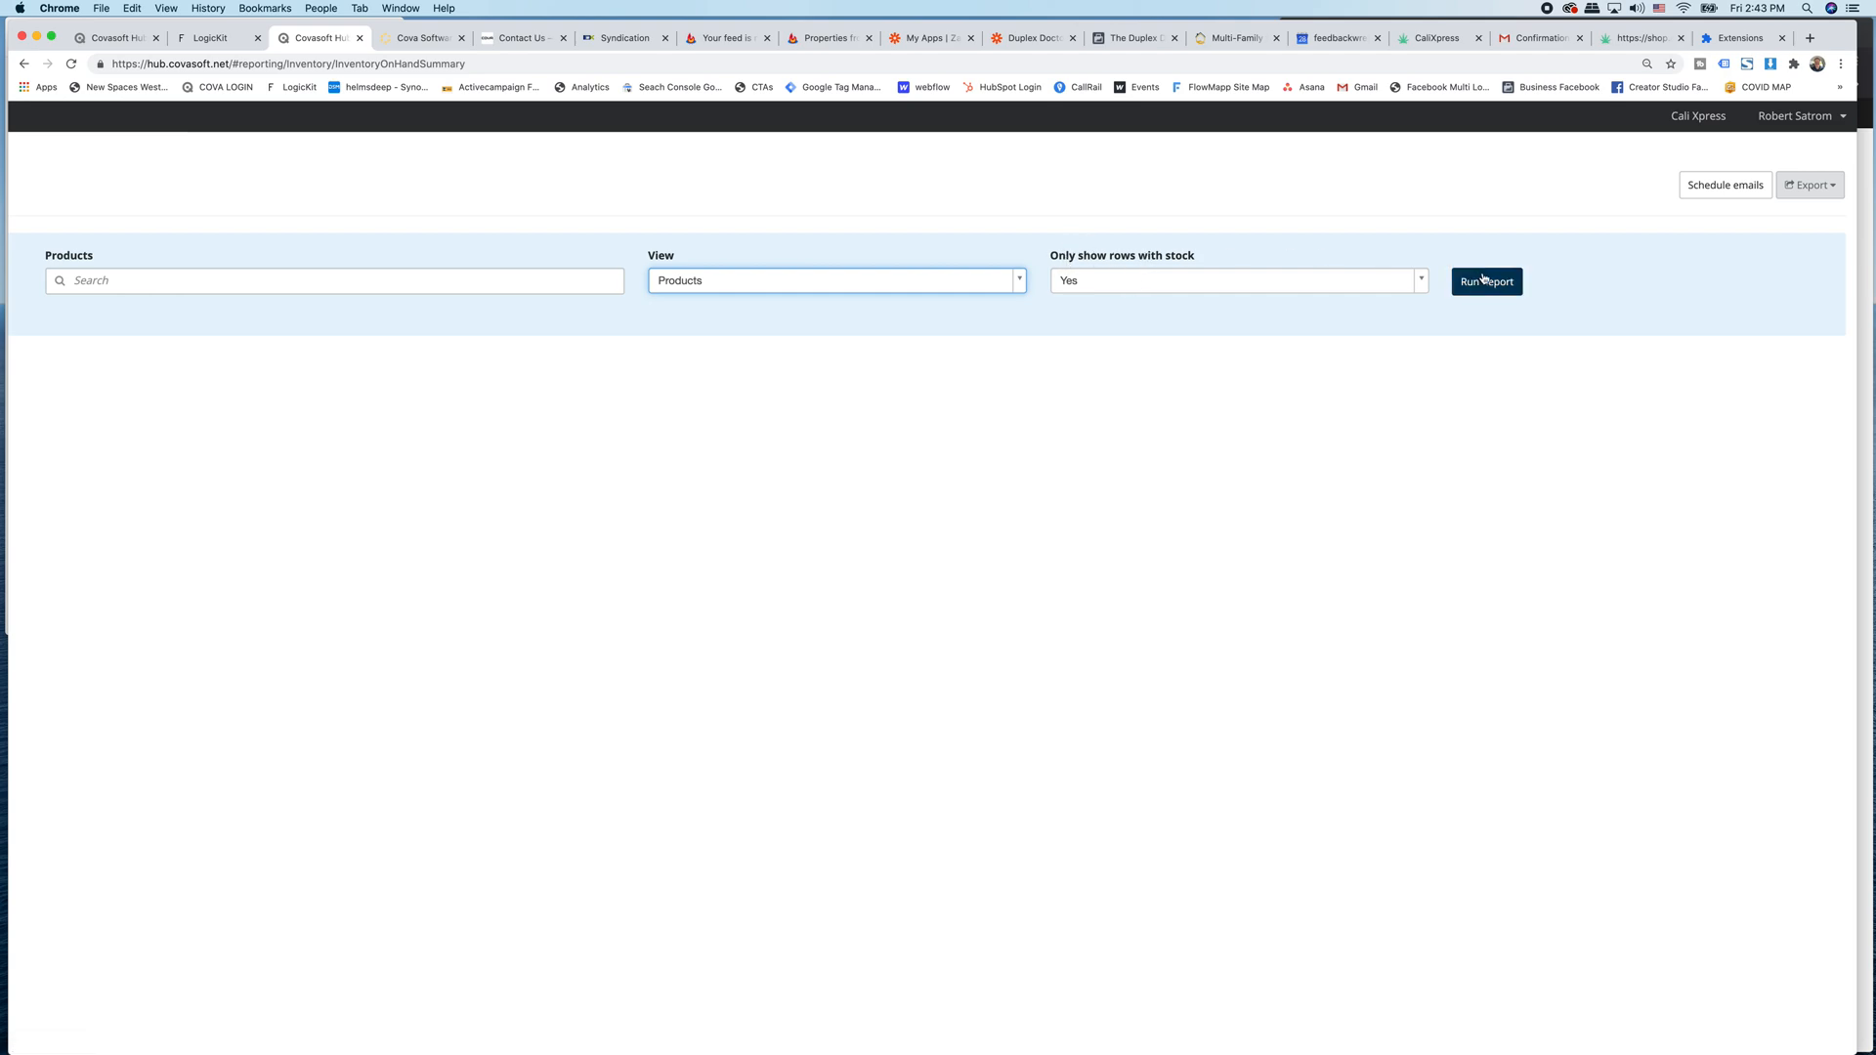
Run the report for Calixpress Delivery Service, browse the 209-product results, then go to My Catalog.
click(1486, 282)
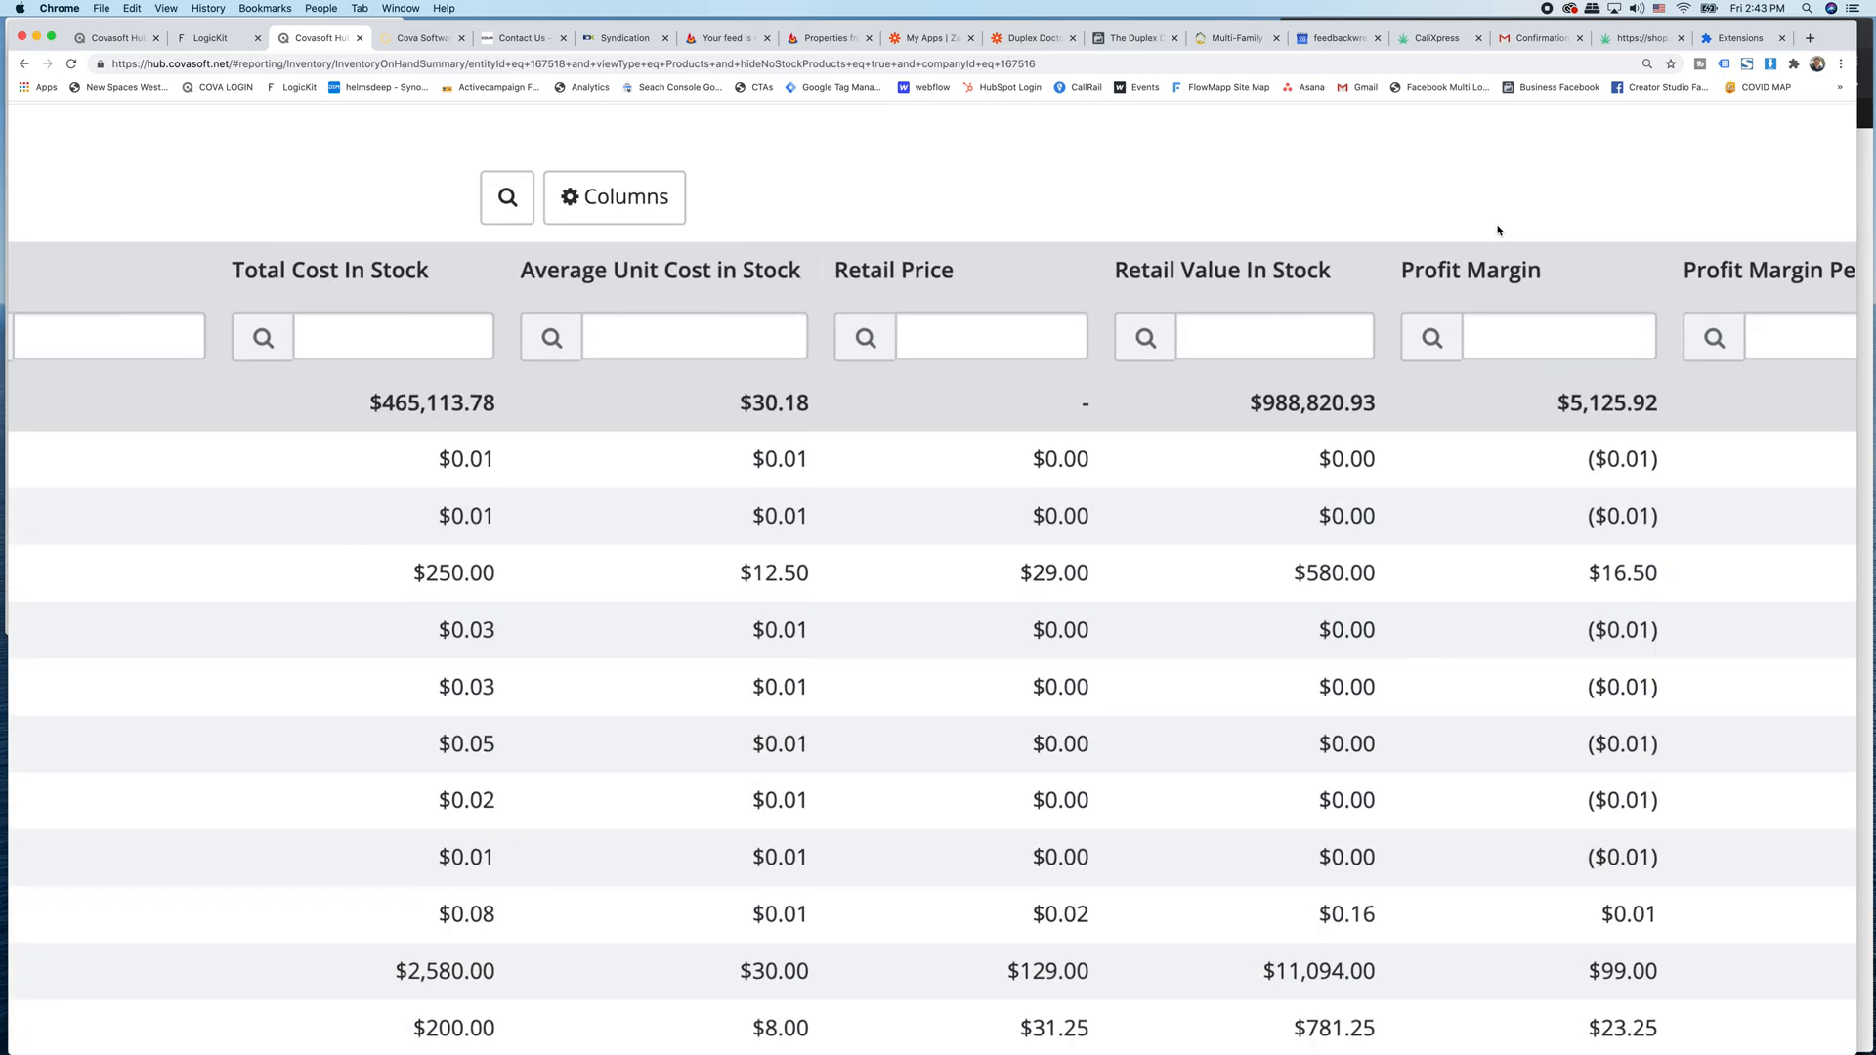
scroll(right, 3)
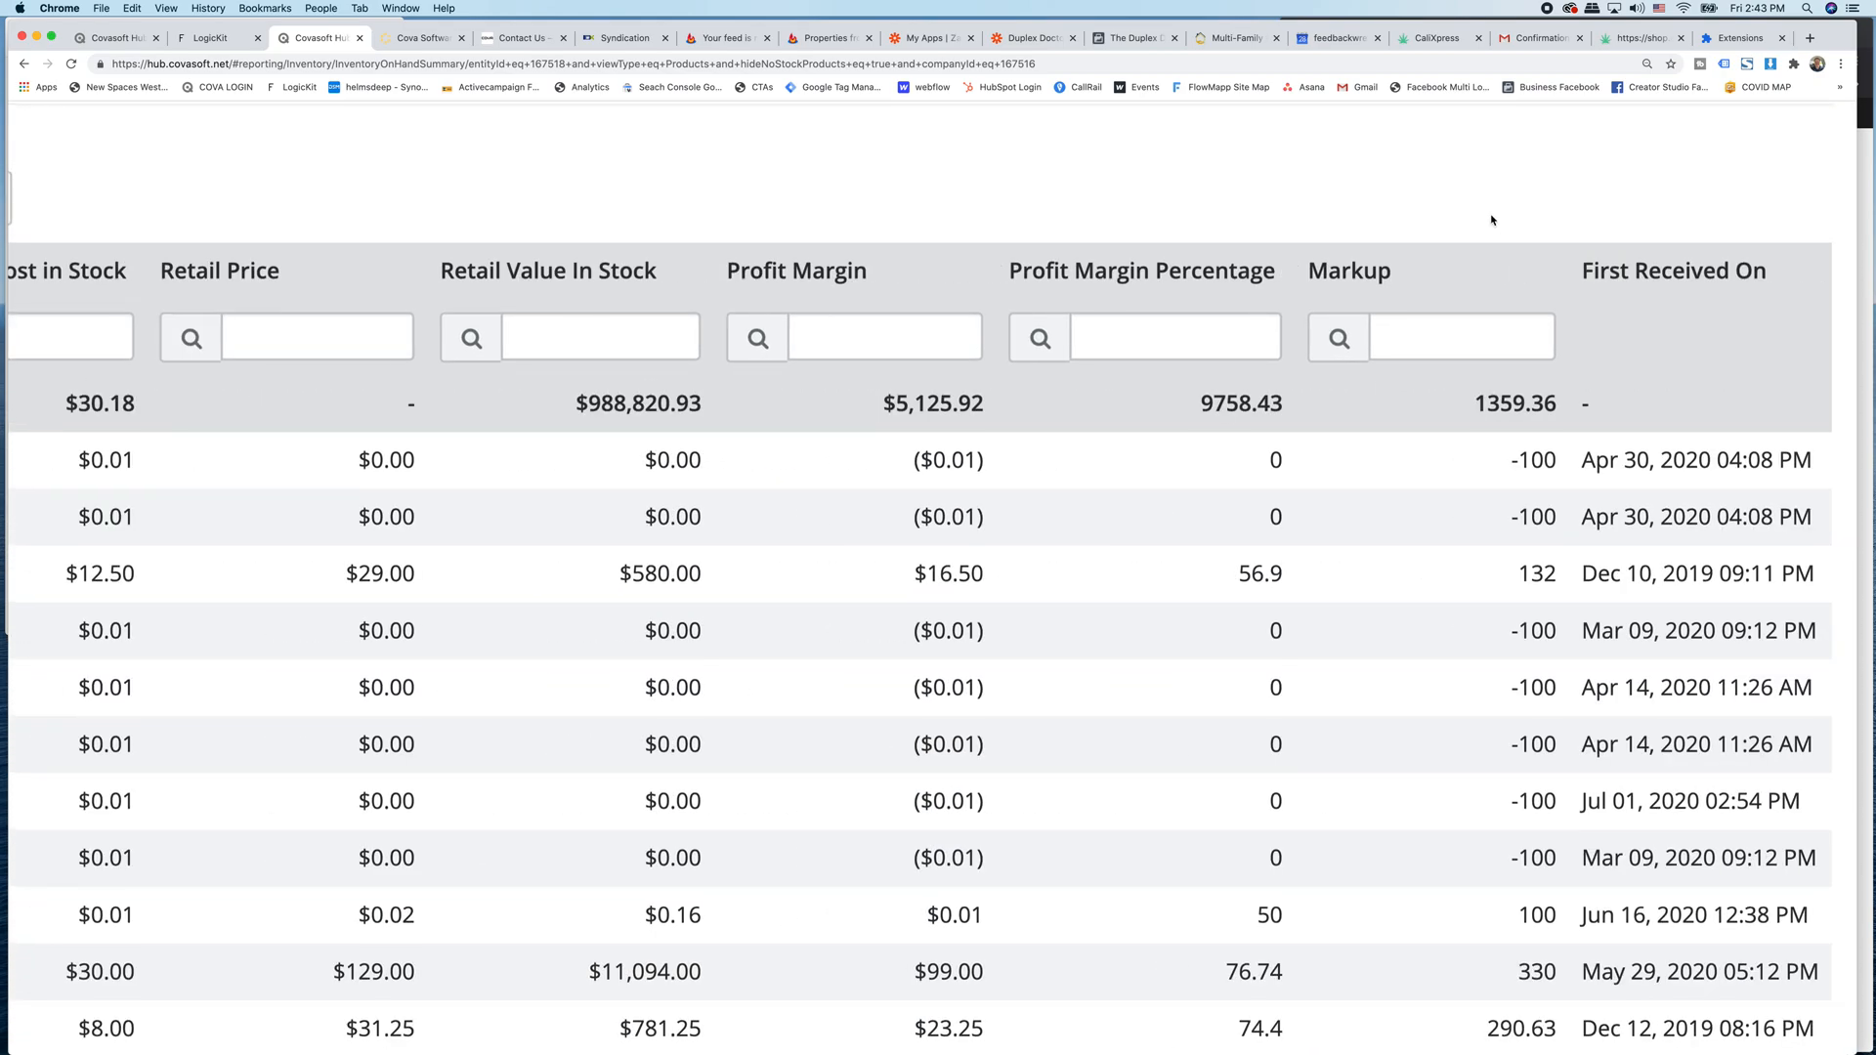
scroll(down, 3)
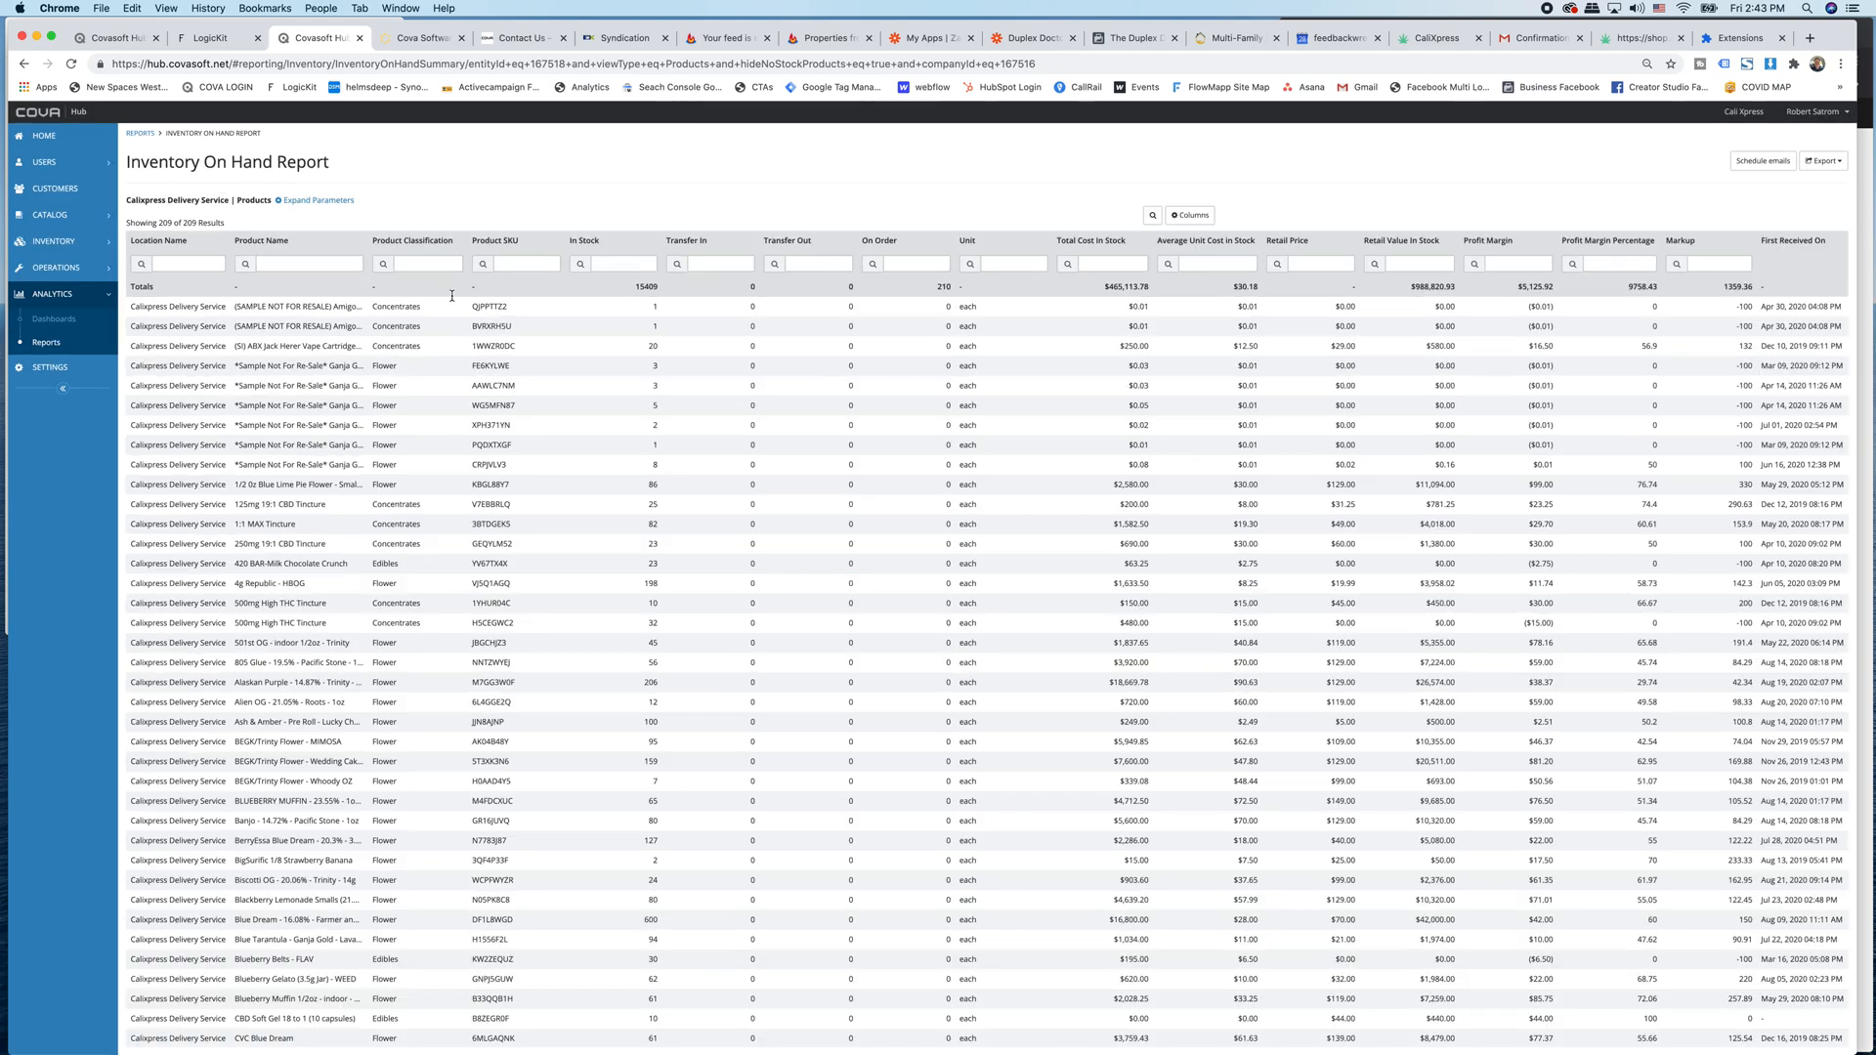
click(48, 214)
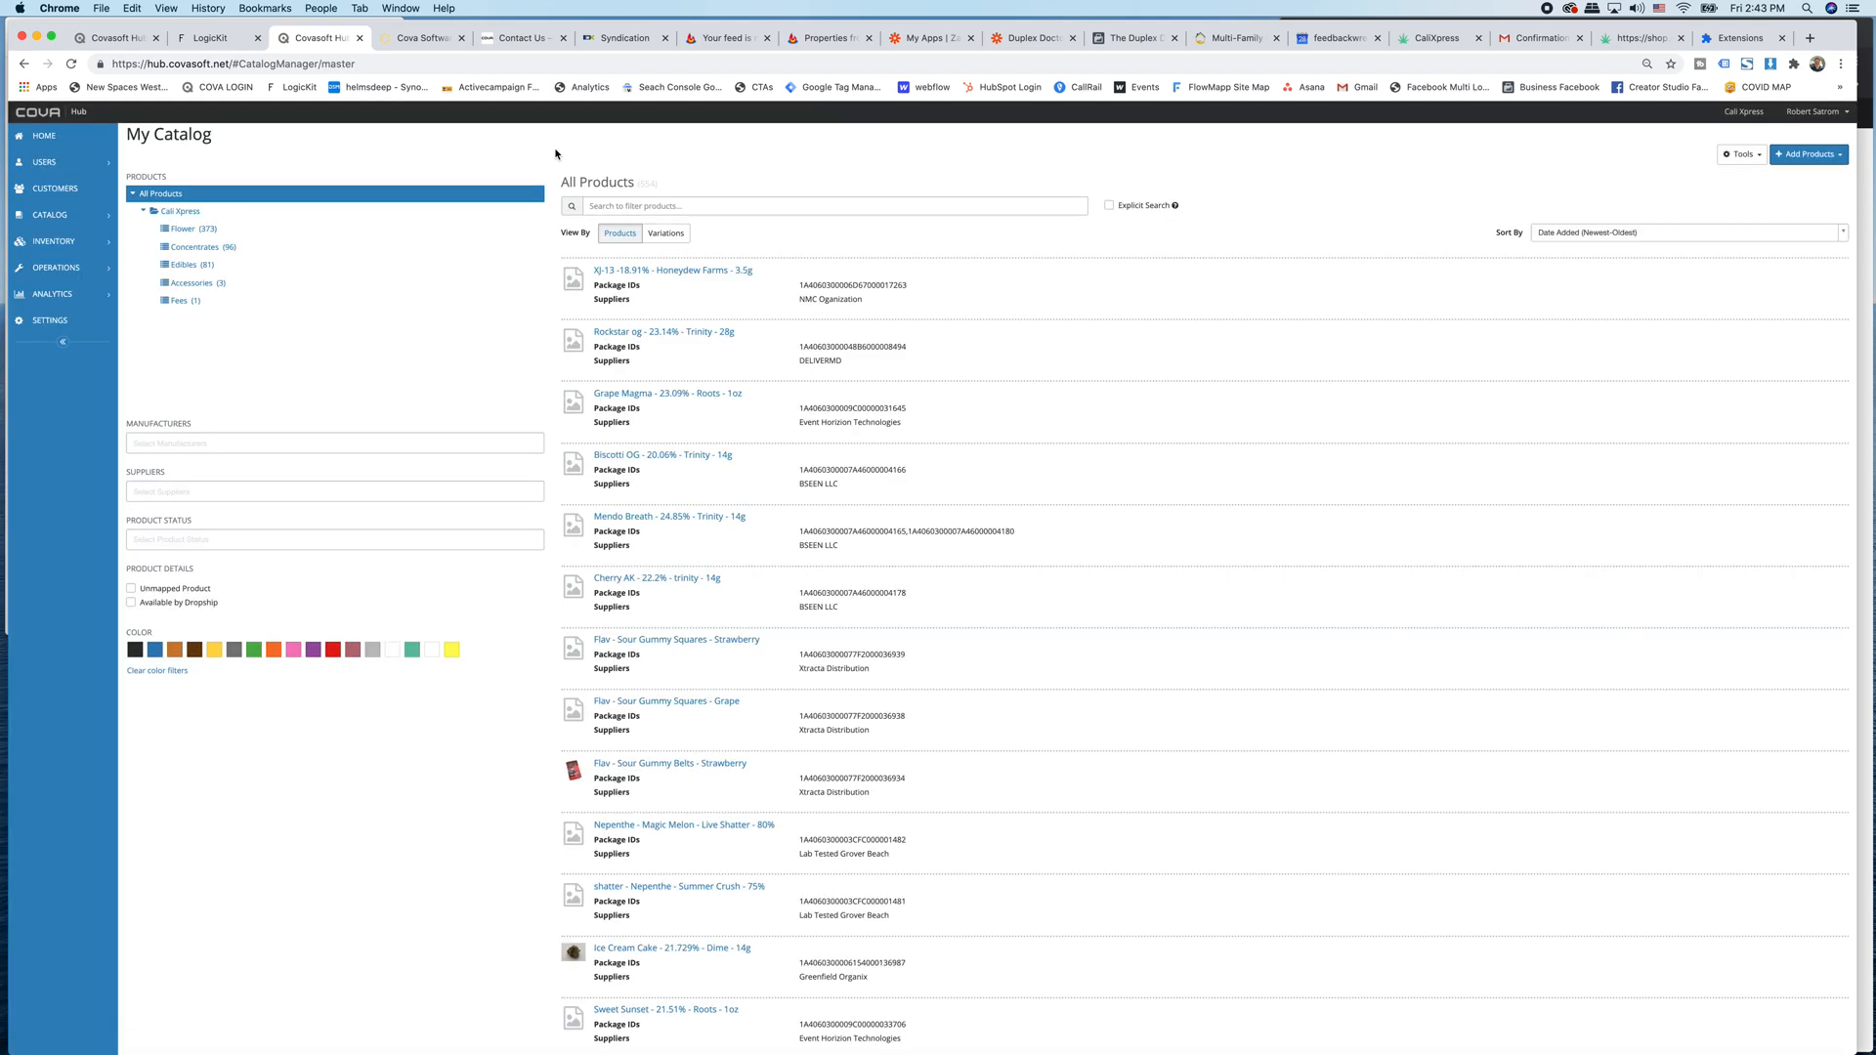
mouse_move(1398, 167)
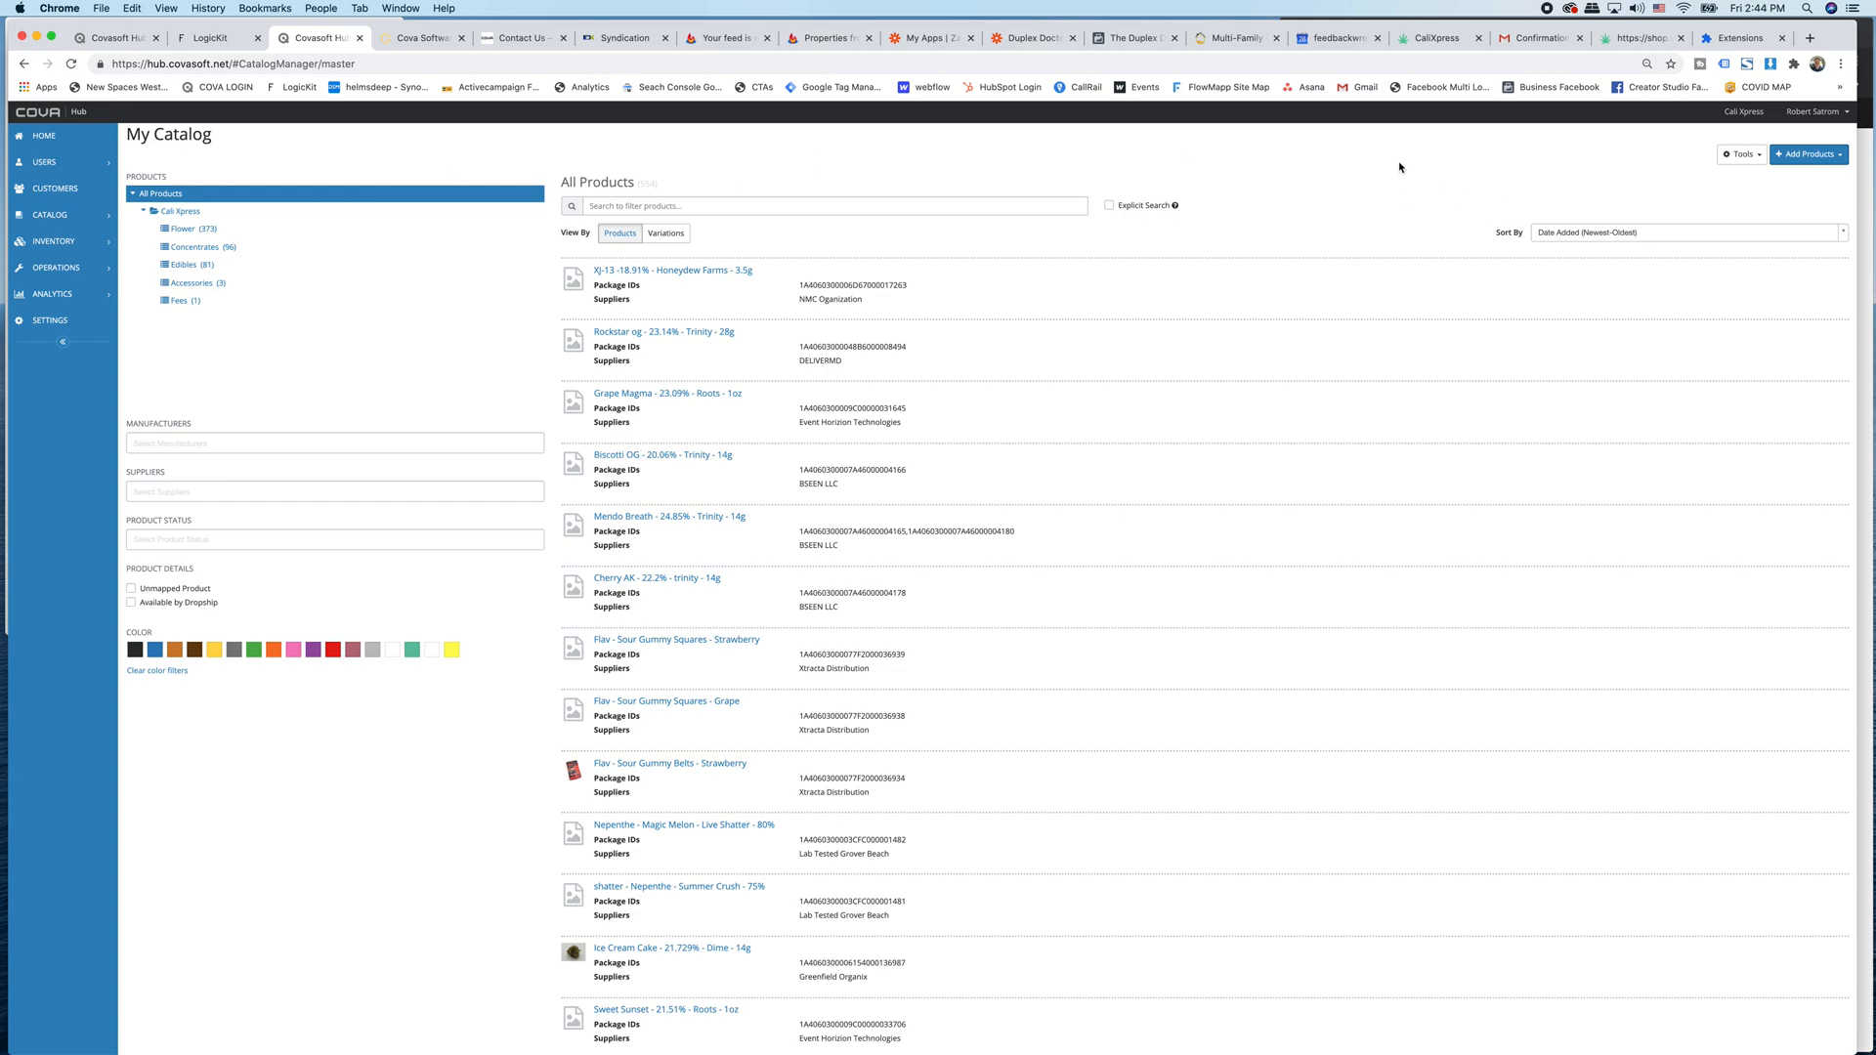
mouse_move(1238, 155)
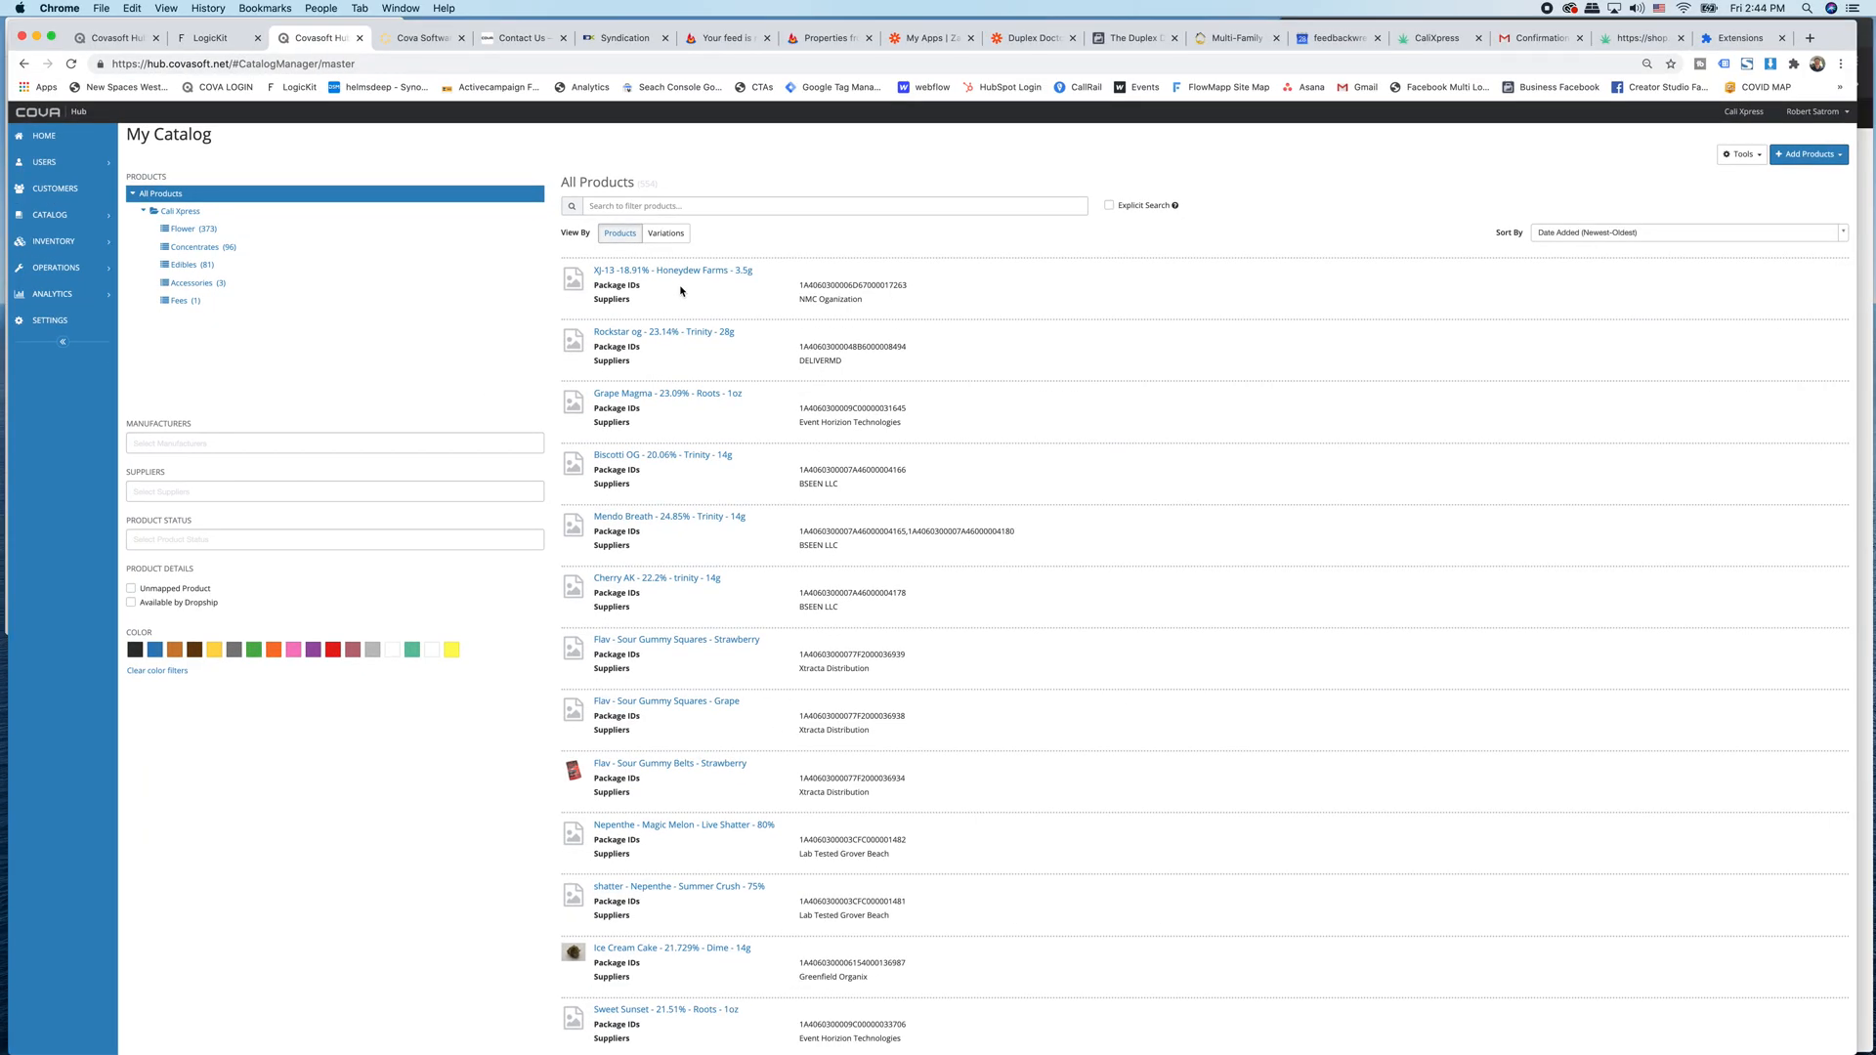
mouse_move(1279, 193)
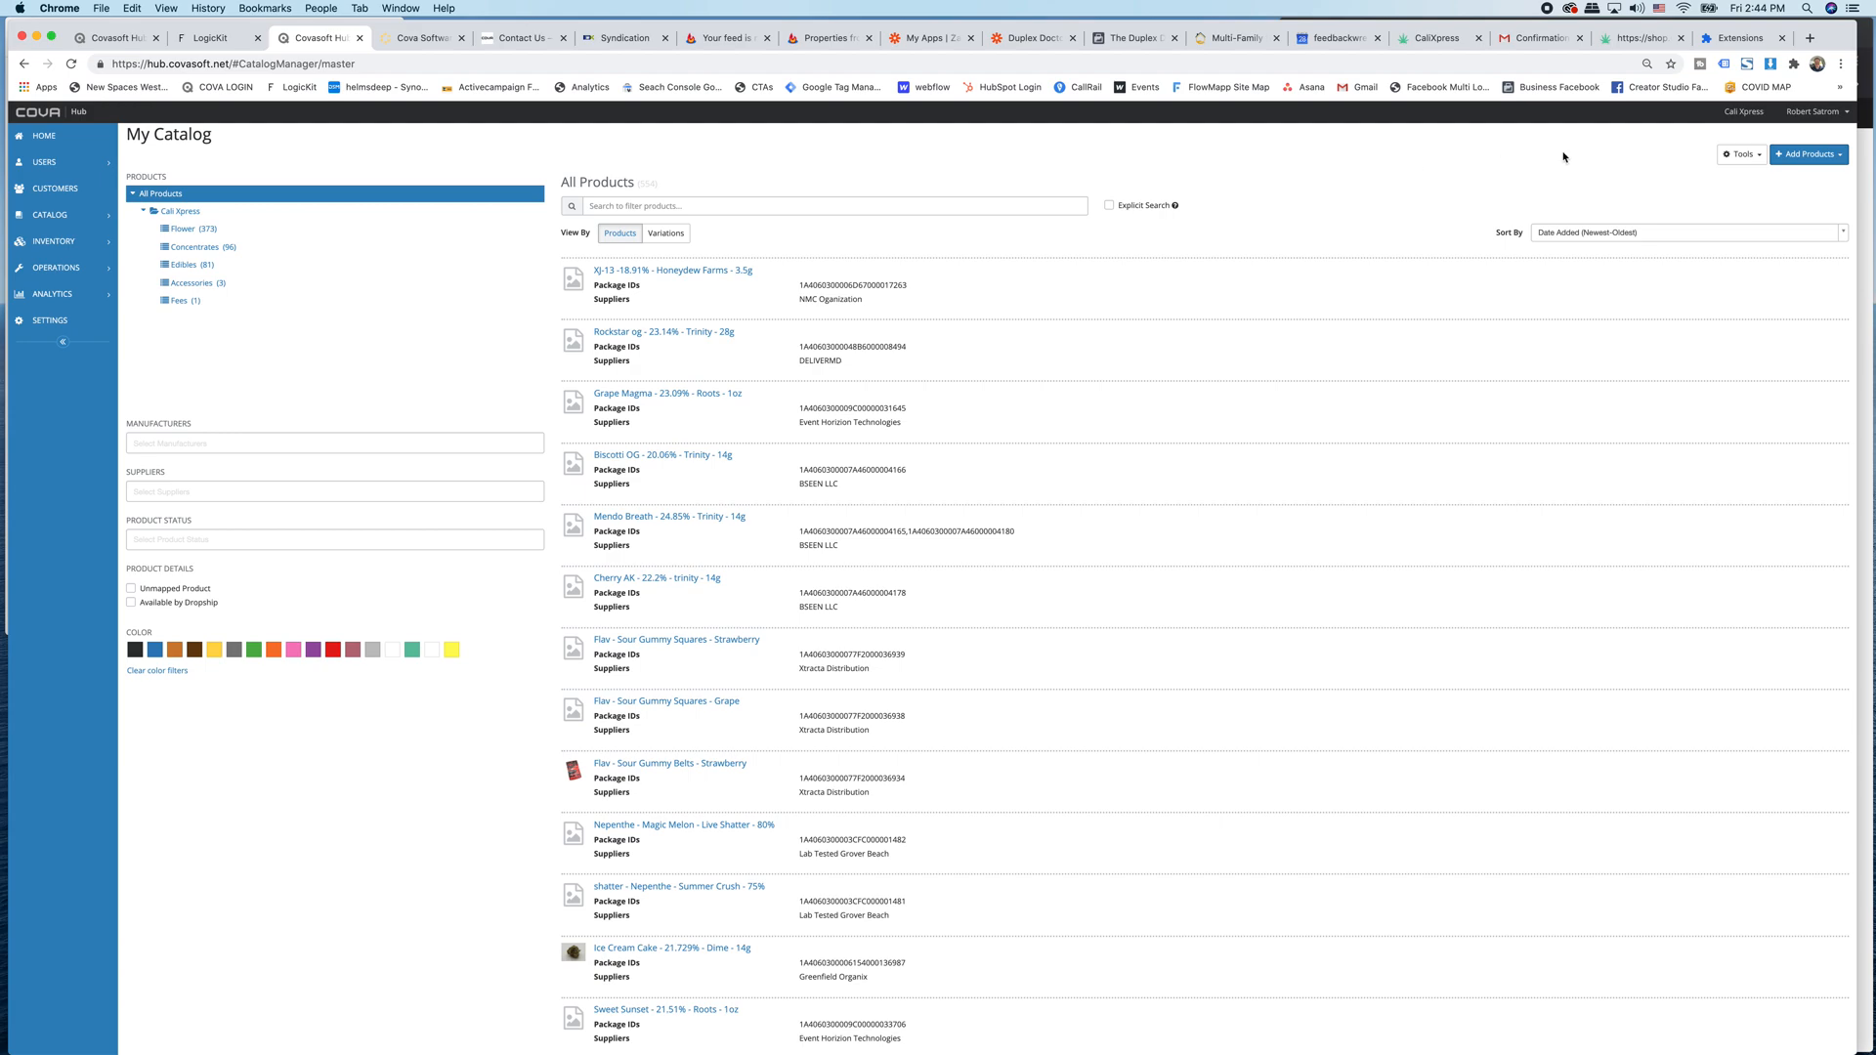
Choose Export from the My Catalog Tools menu and select the alternative email field.
click(1739, 153)
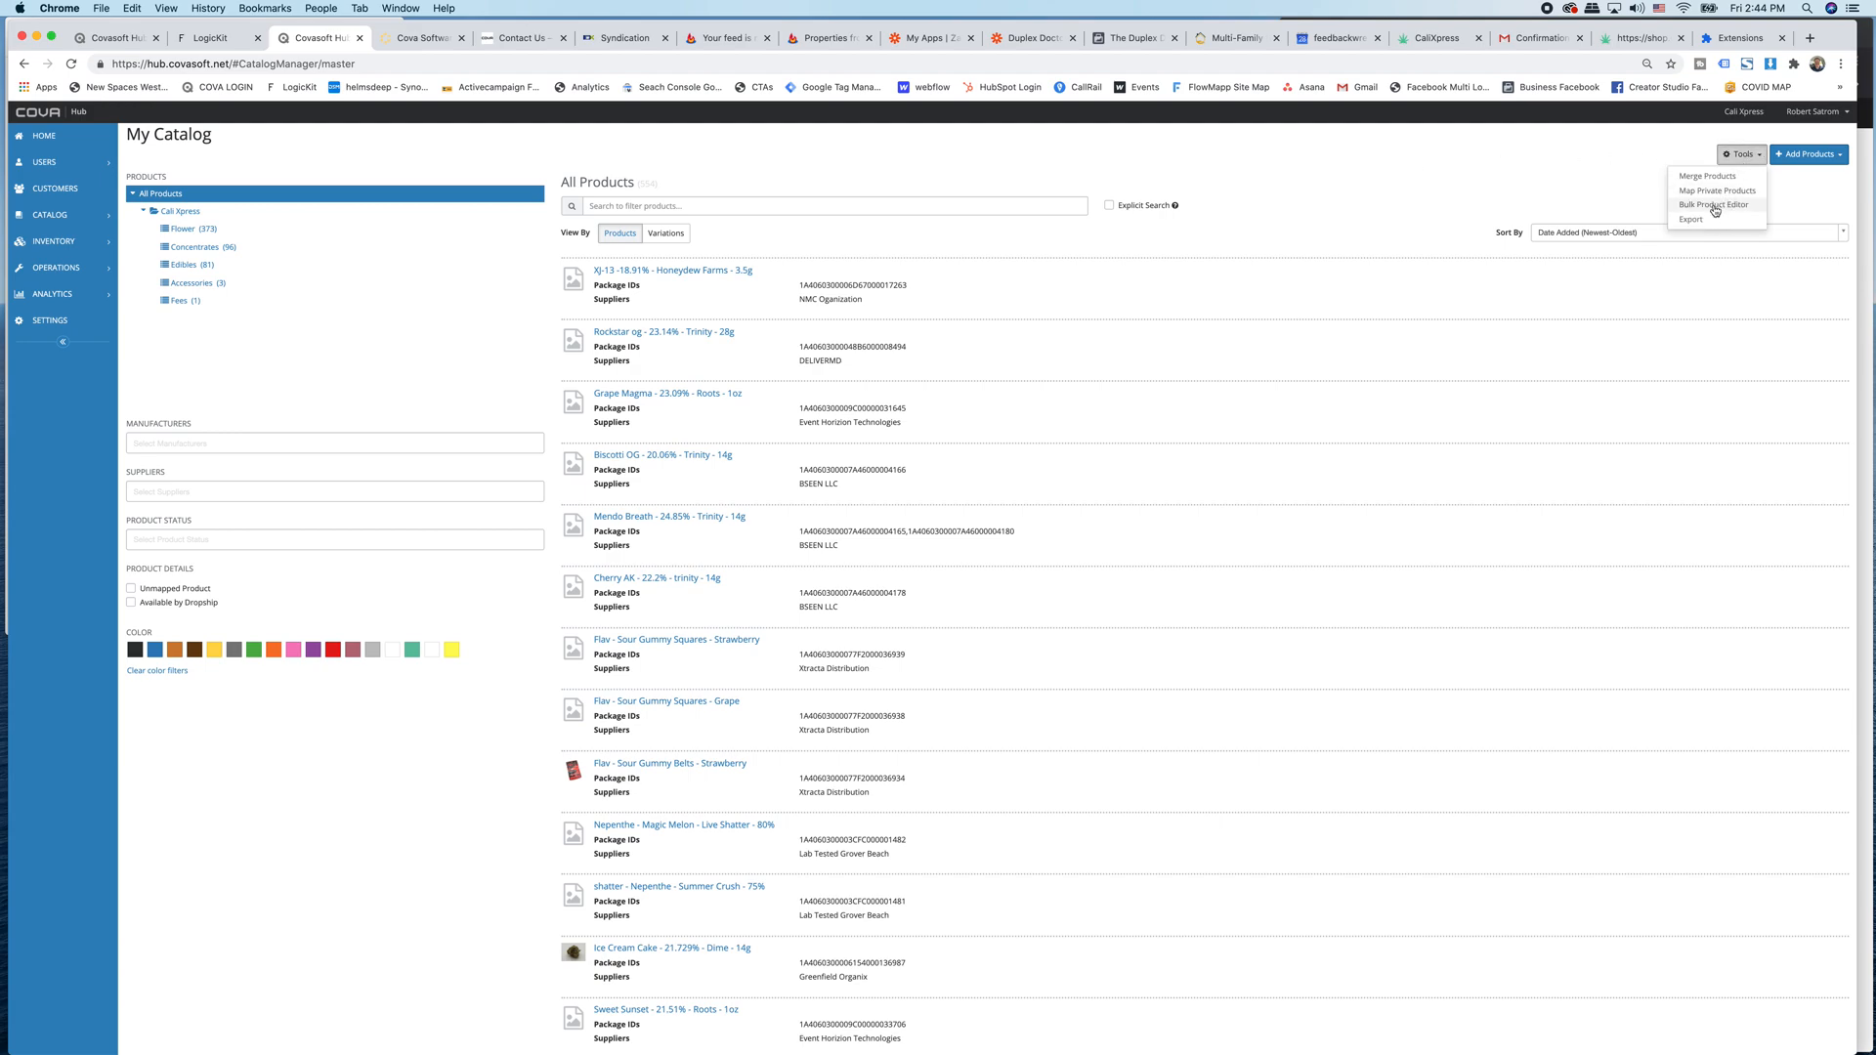
click(1692, 219)
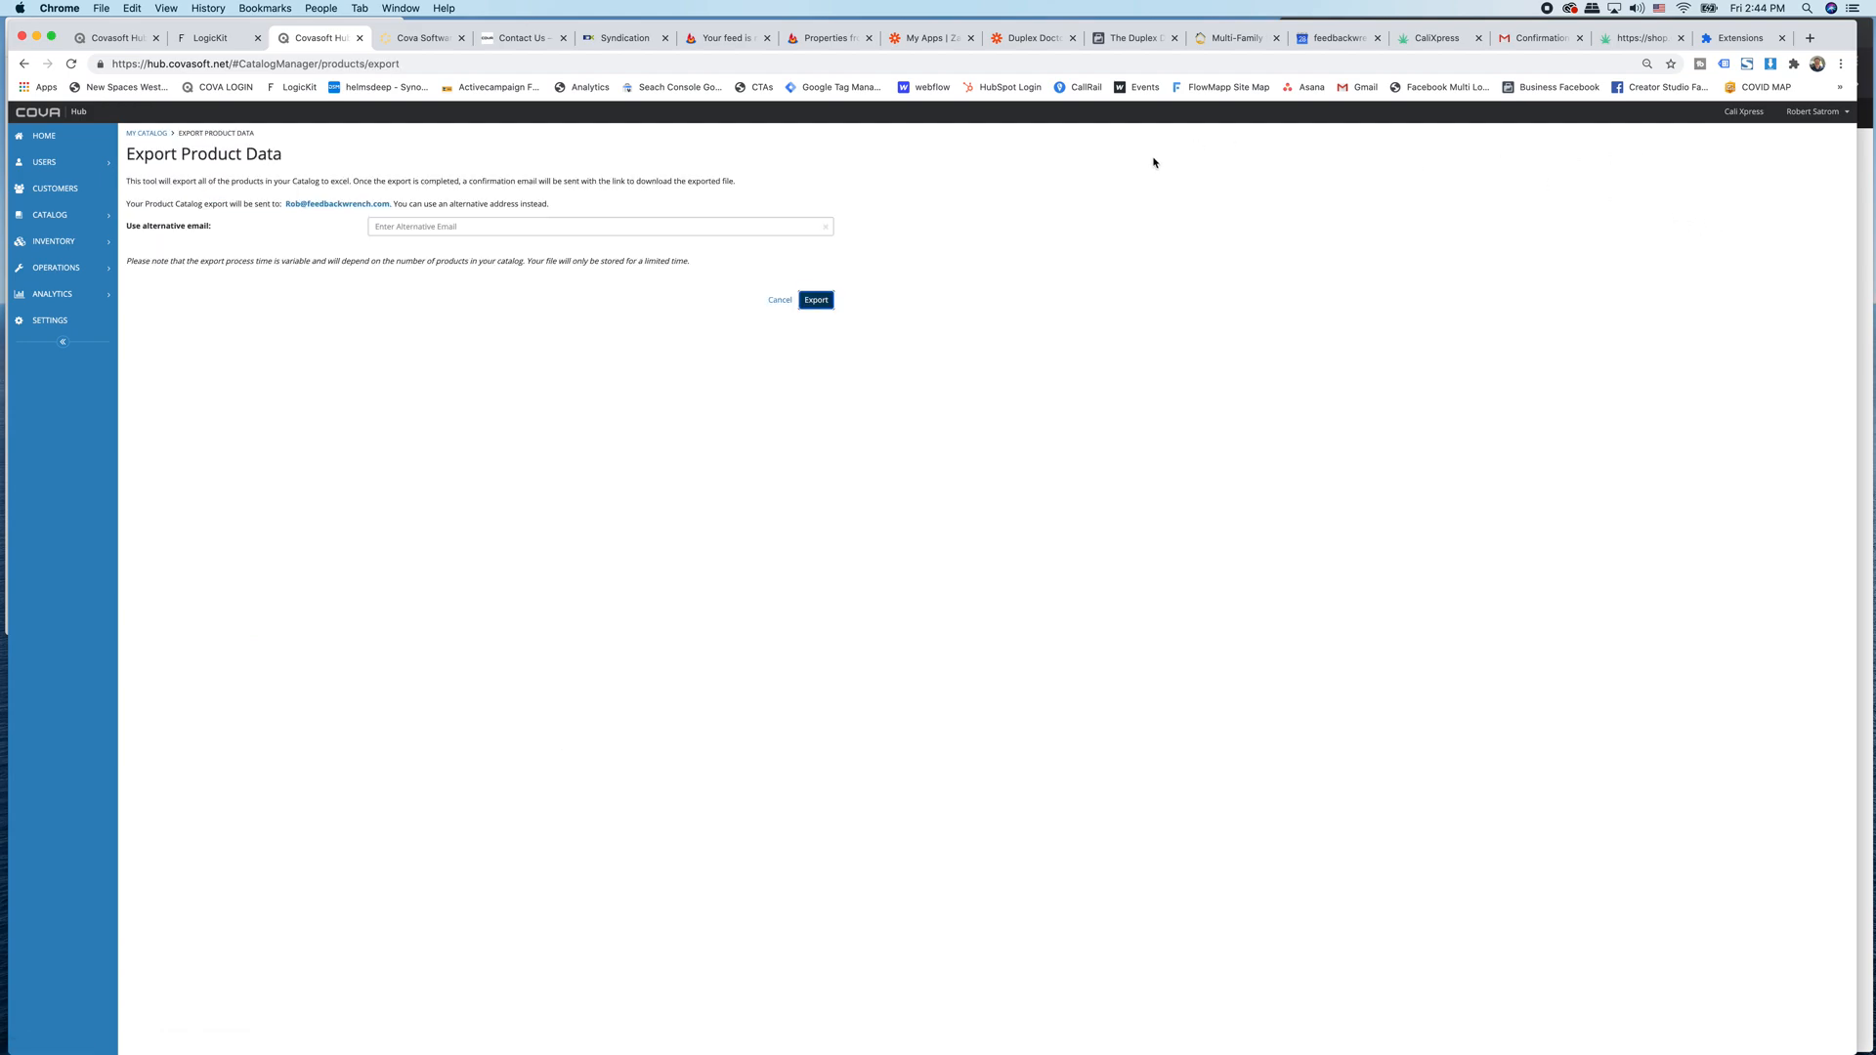
click(598, 226)
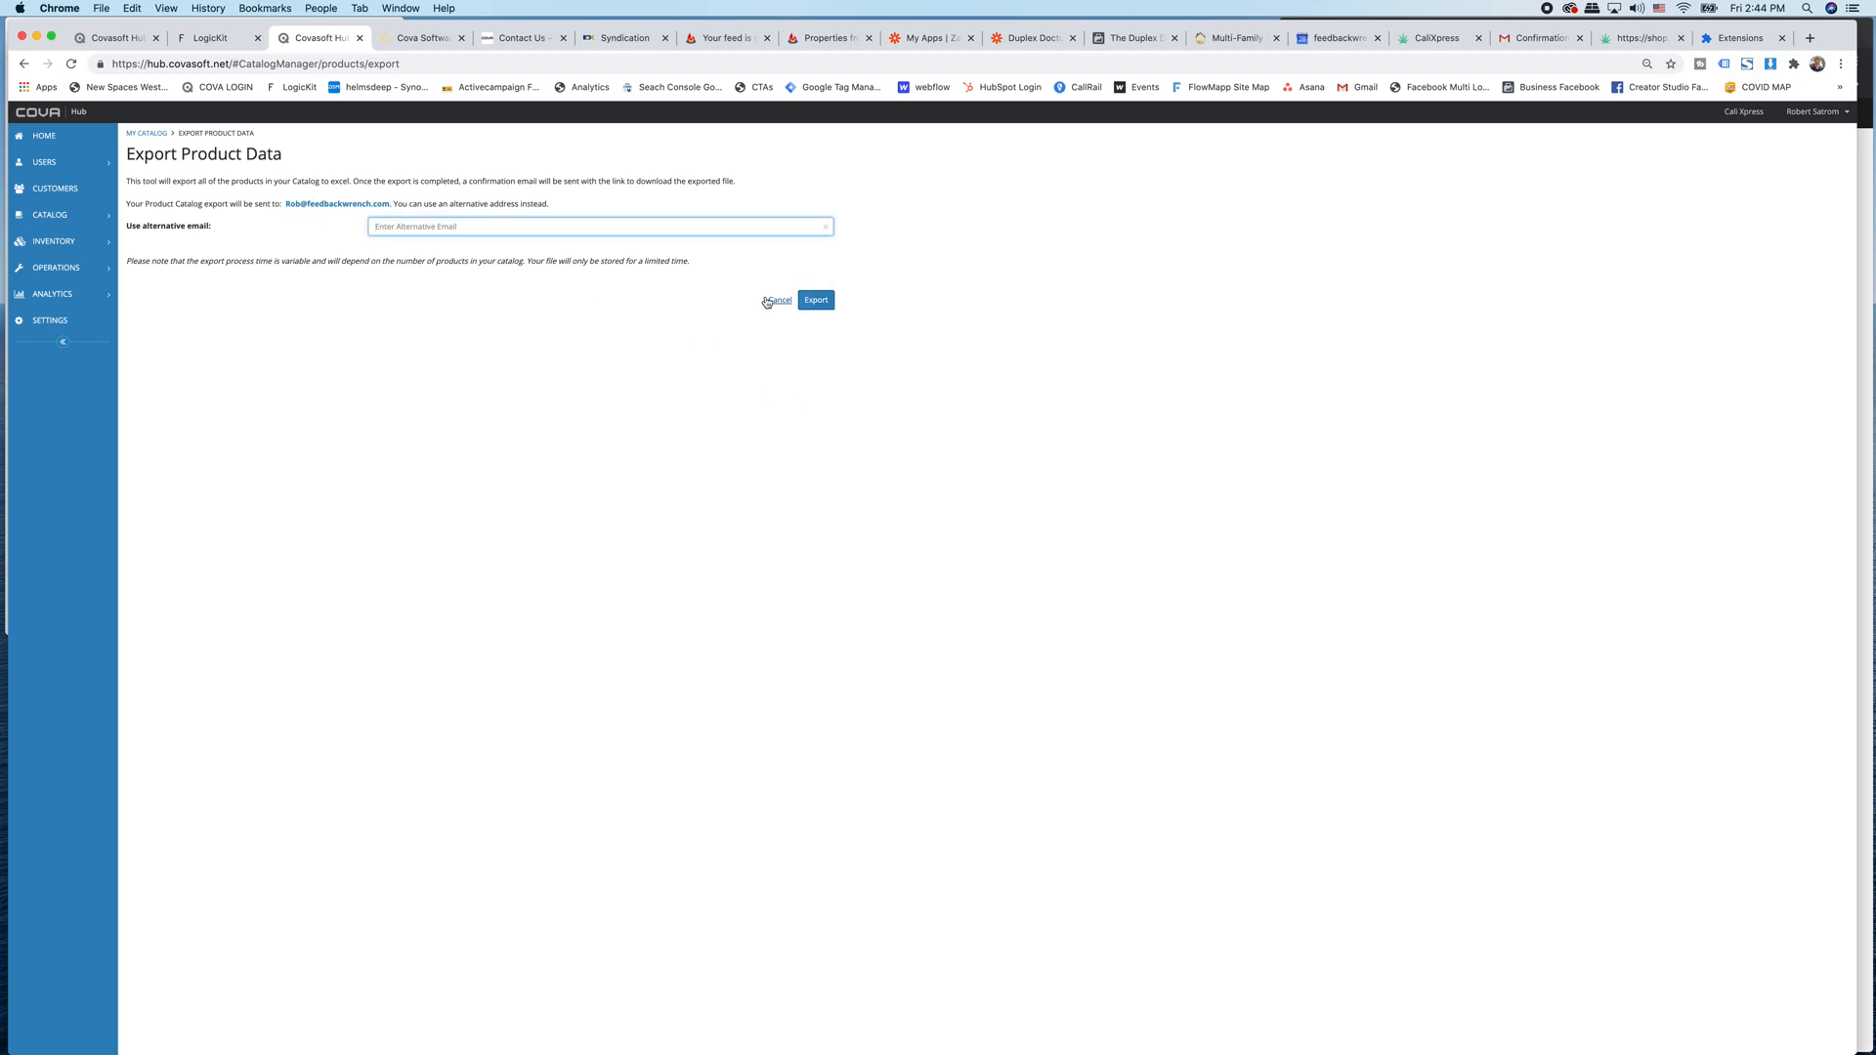
Cancel the product data export to return to the All Products list.
click(777, 299)
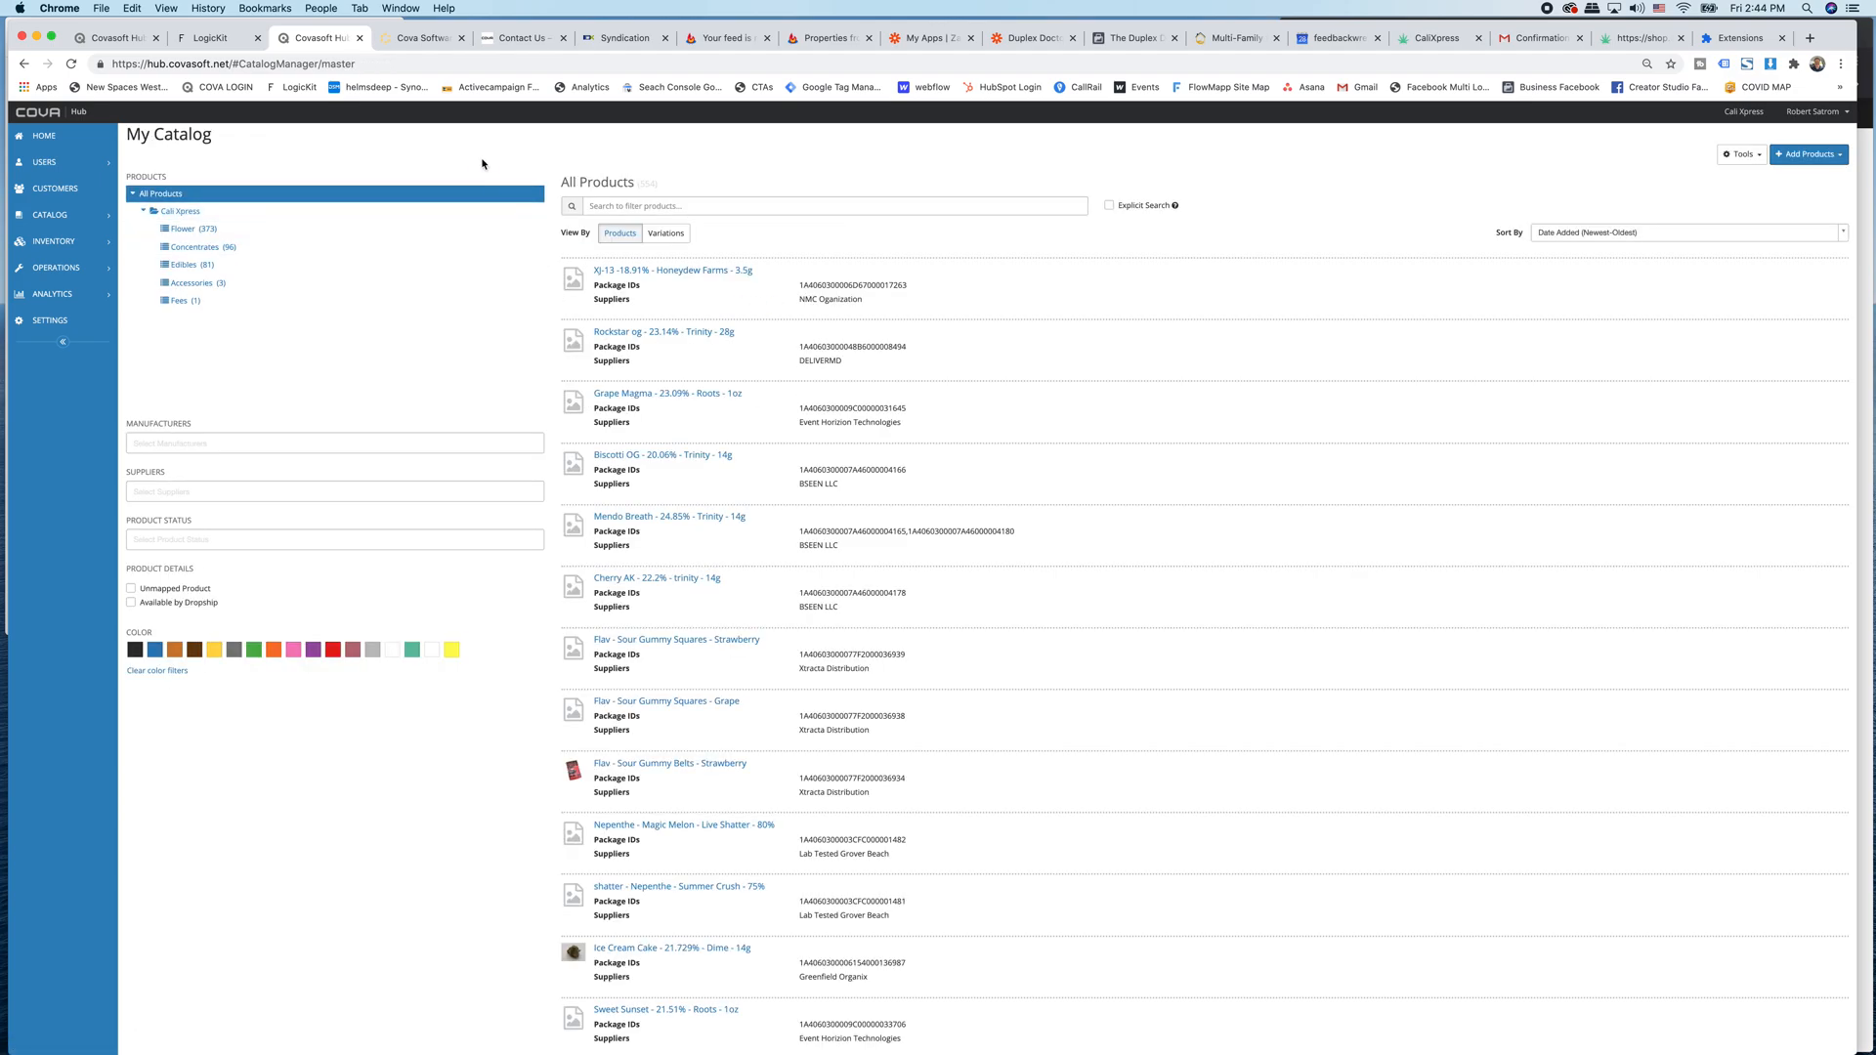
mouse_move(473, 140)
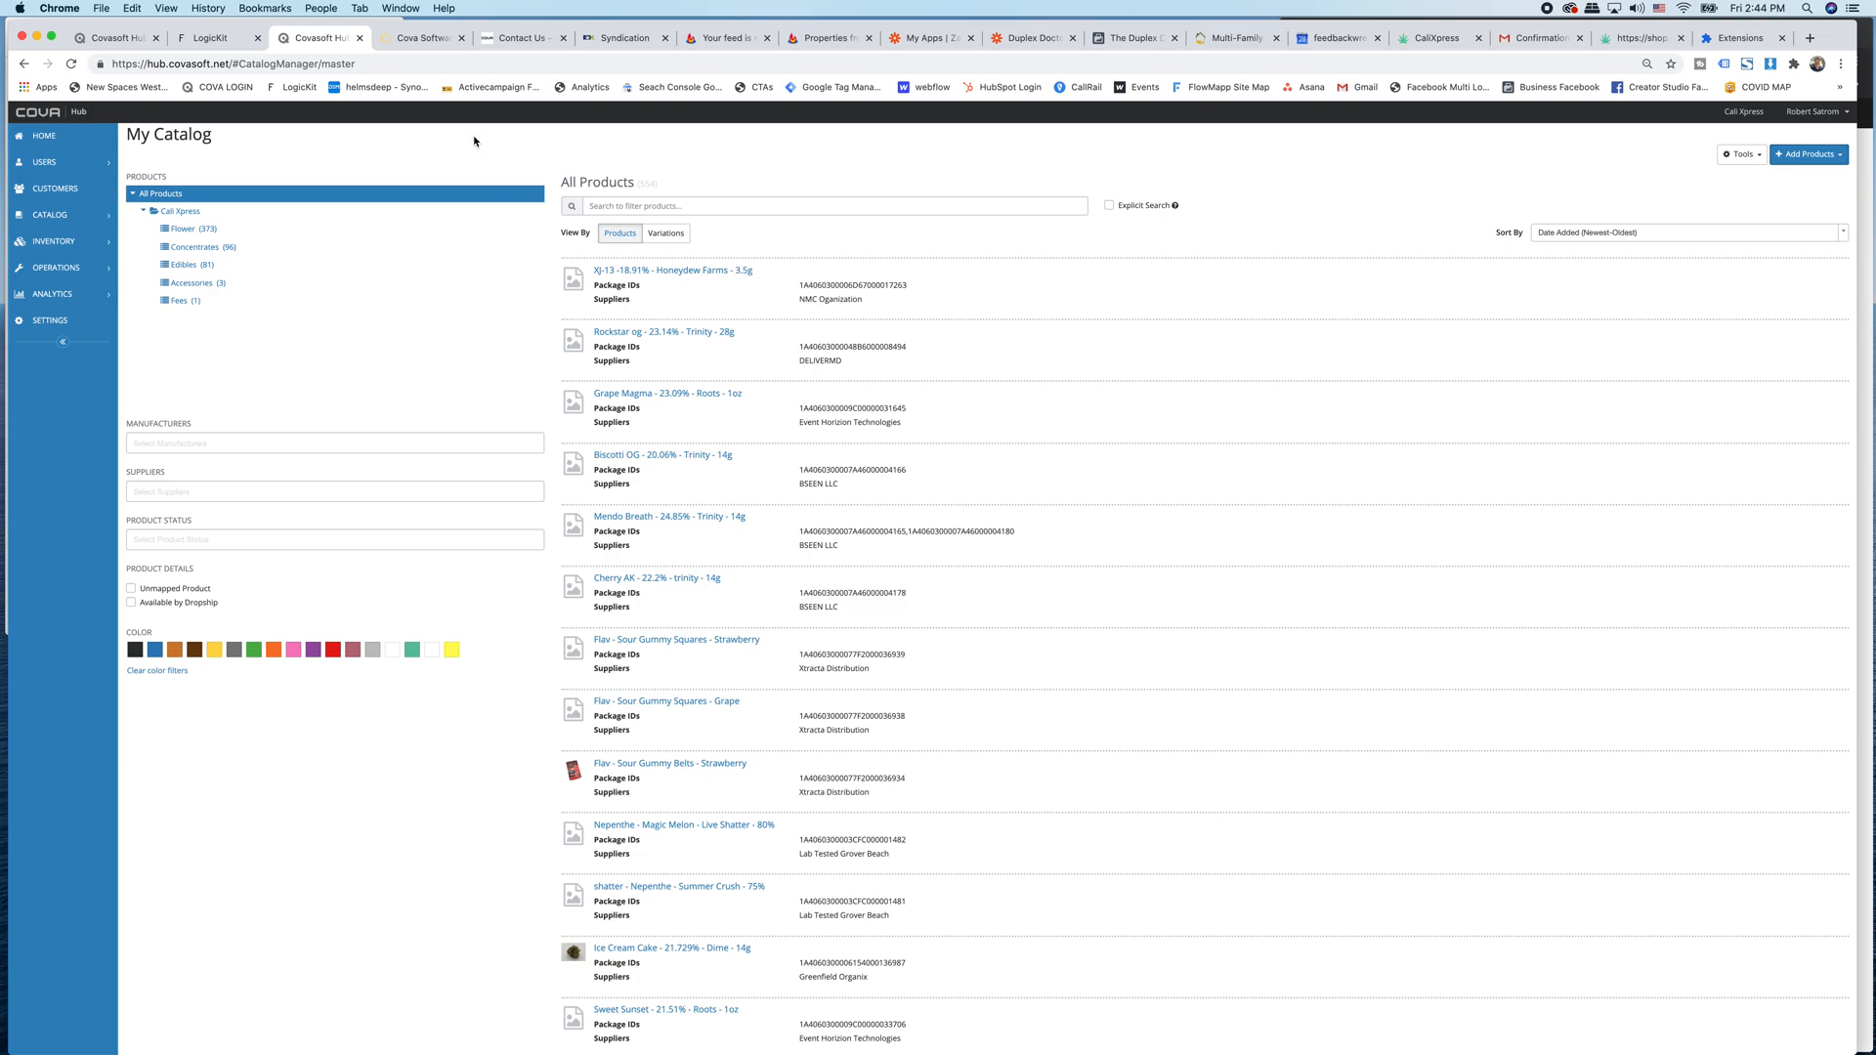